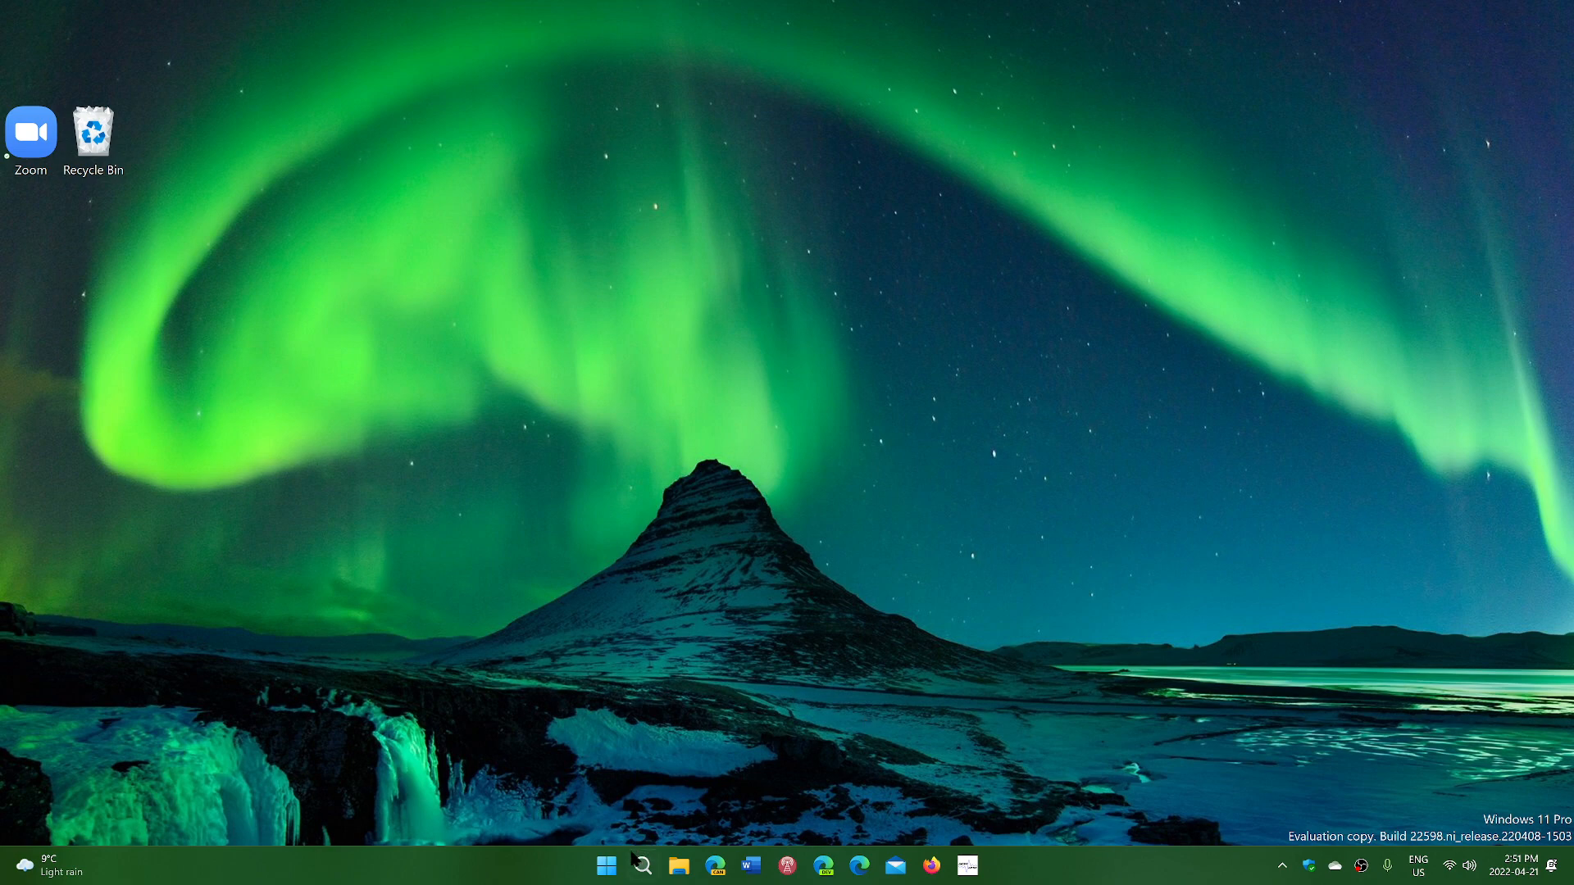
Step: Briefly visit Settings from Start, return to the desktop, and right-click Start for the Quick Link menu
click(604, 863)
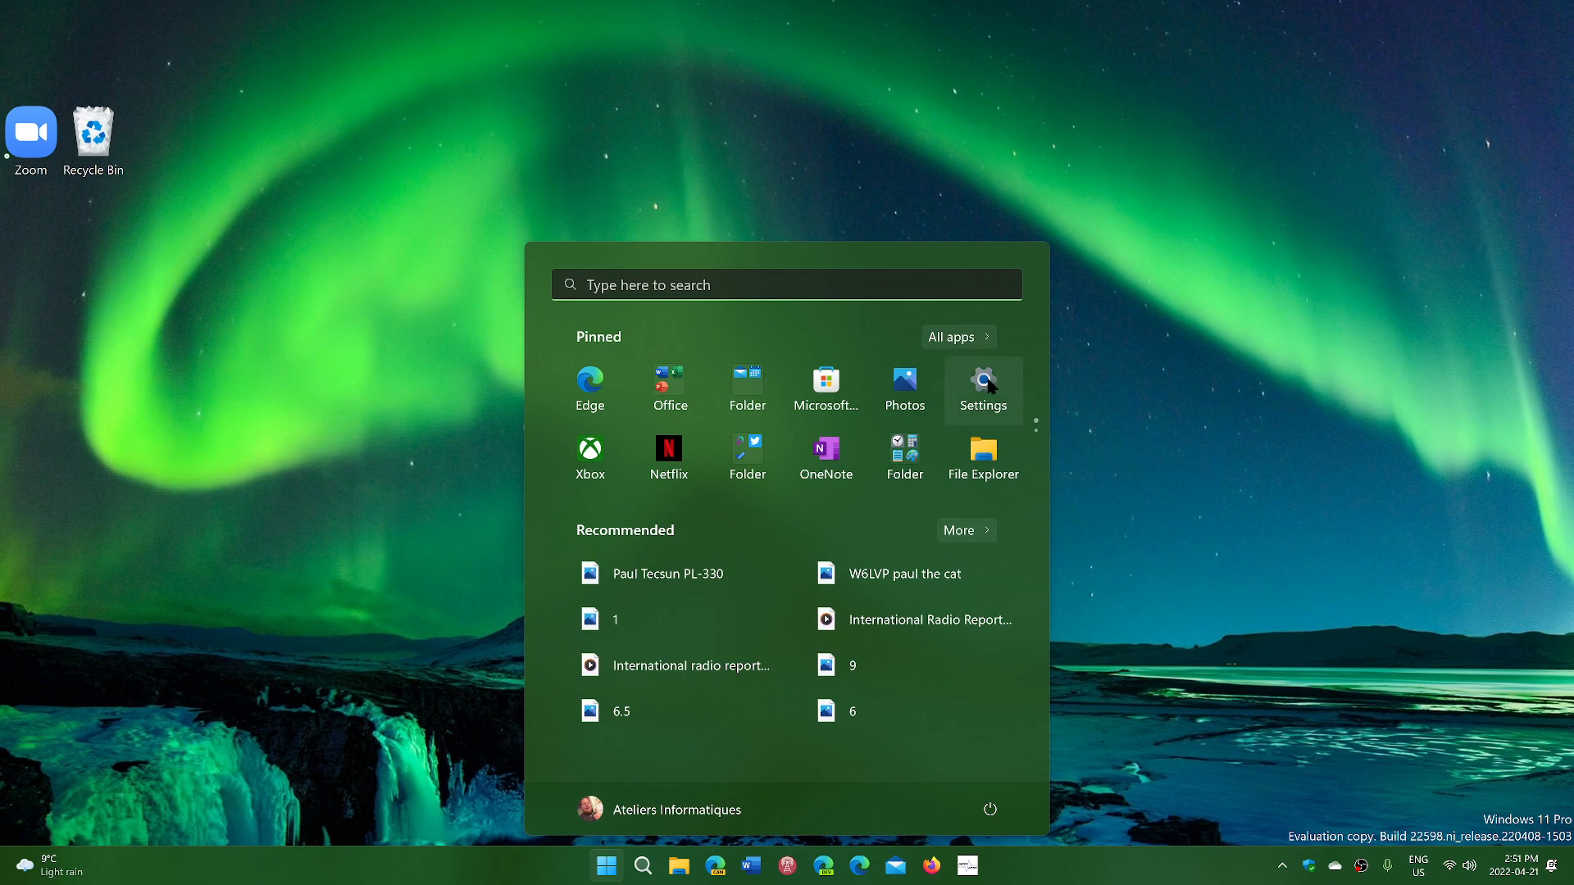
click(982, 382)
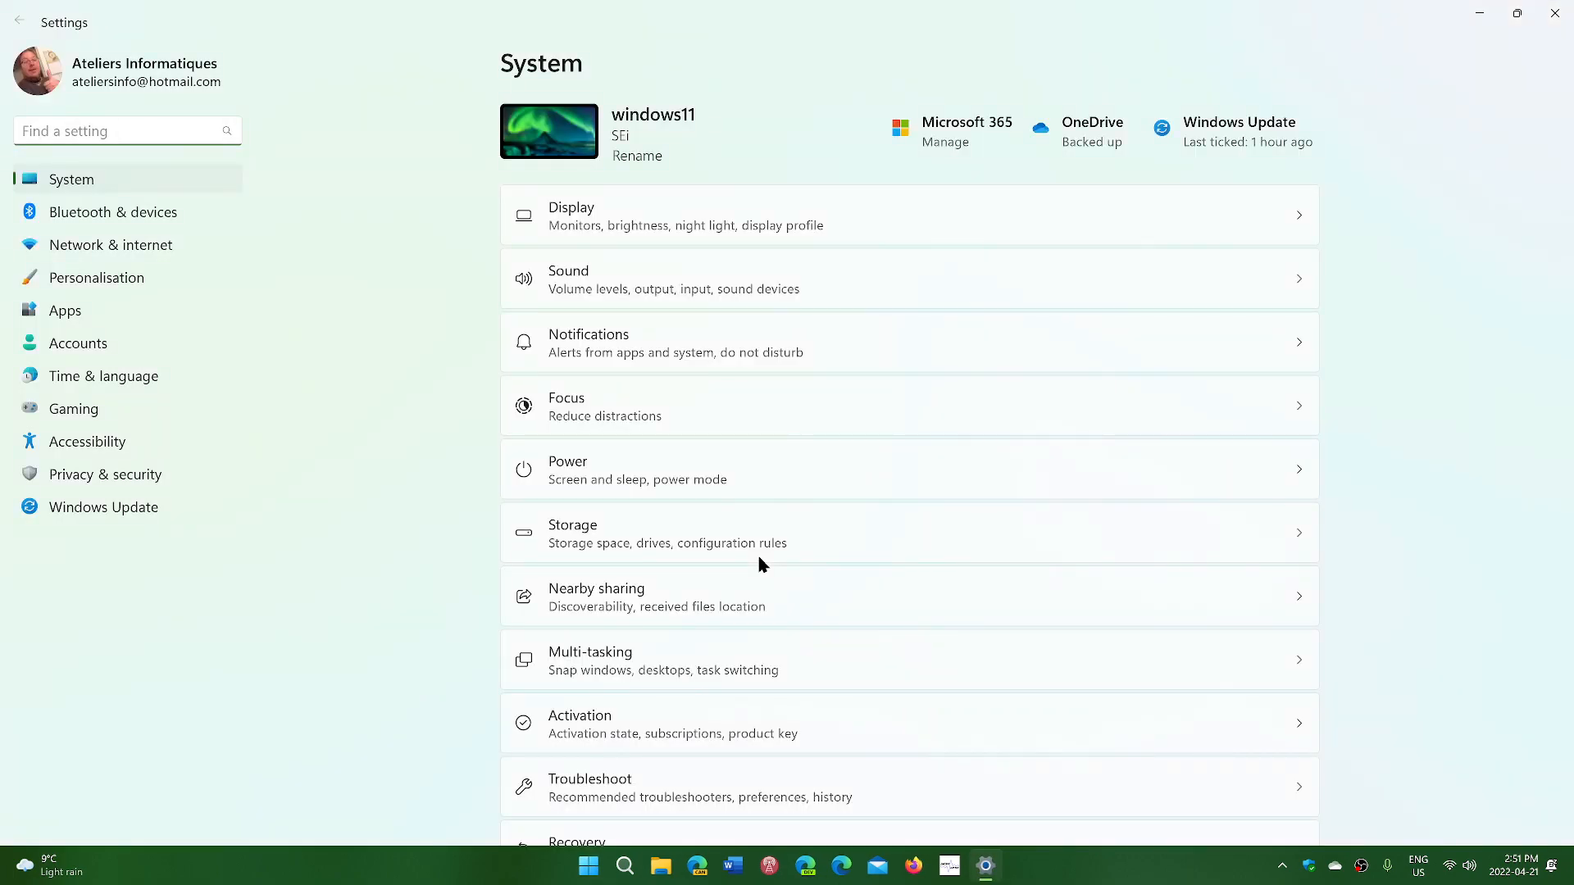
mouse_move(313, 544)
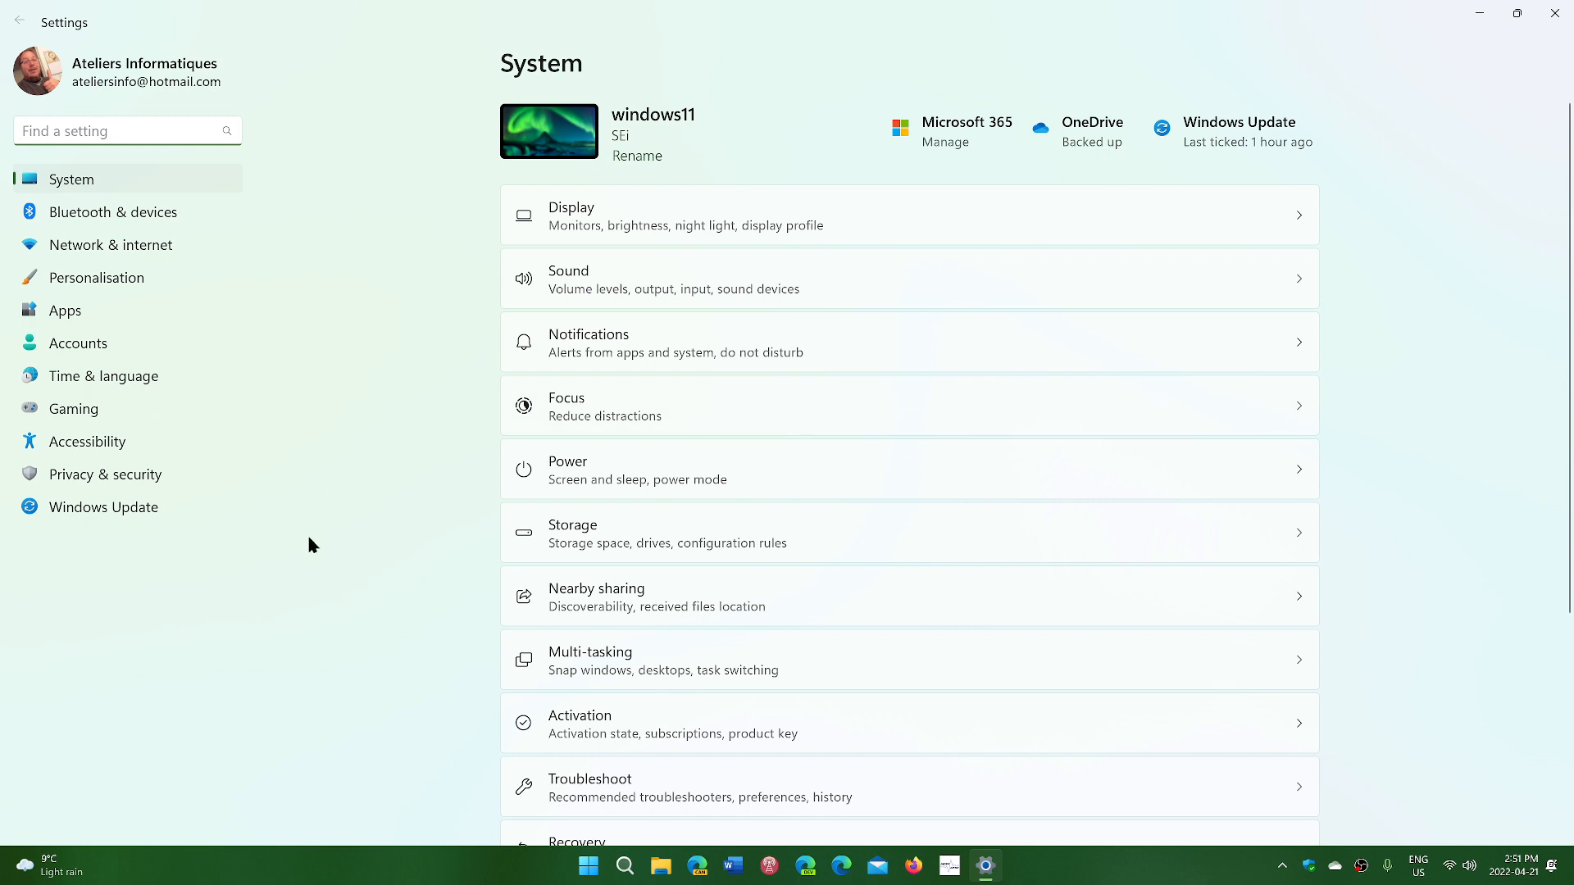
mouse_move(969, 339)
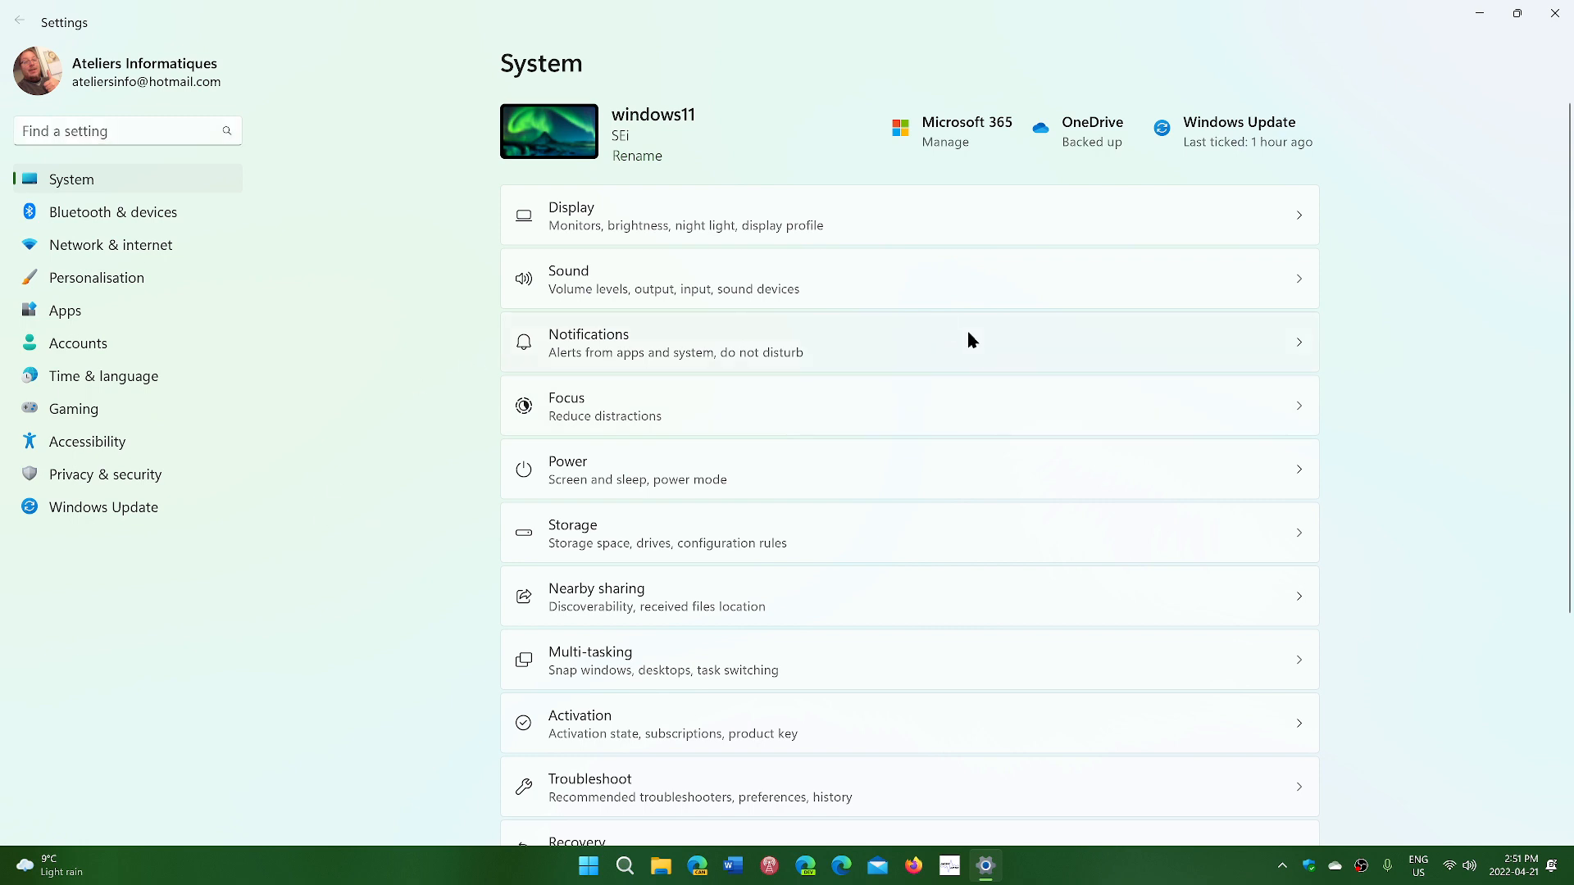
mouse_move(1554, 15)
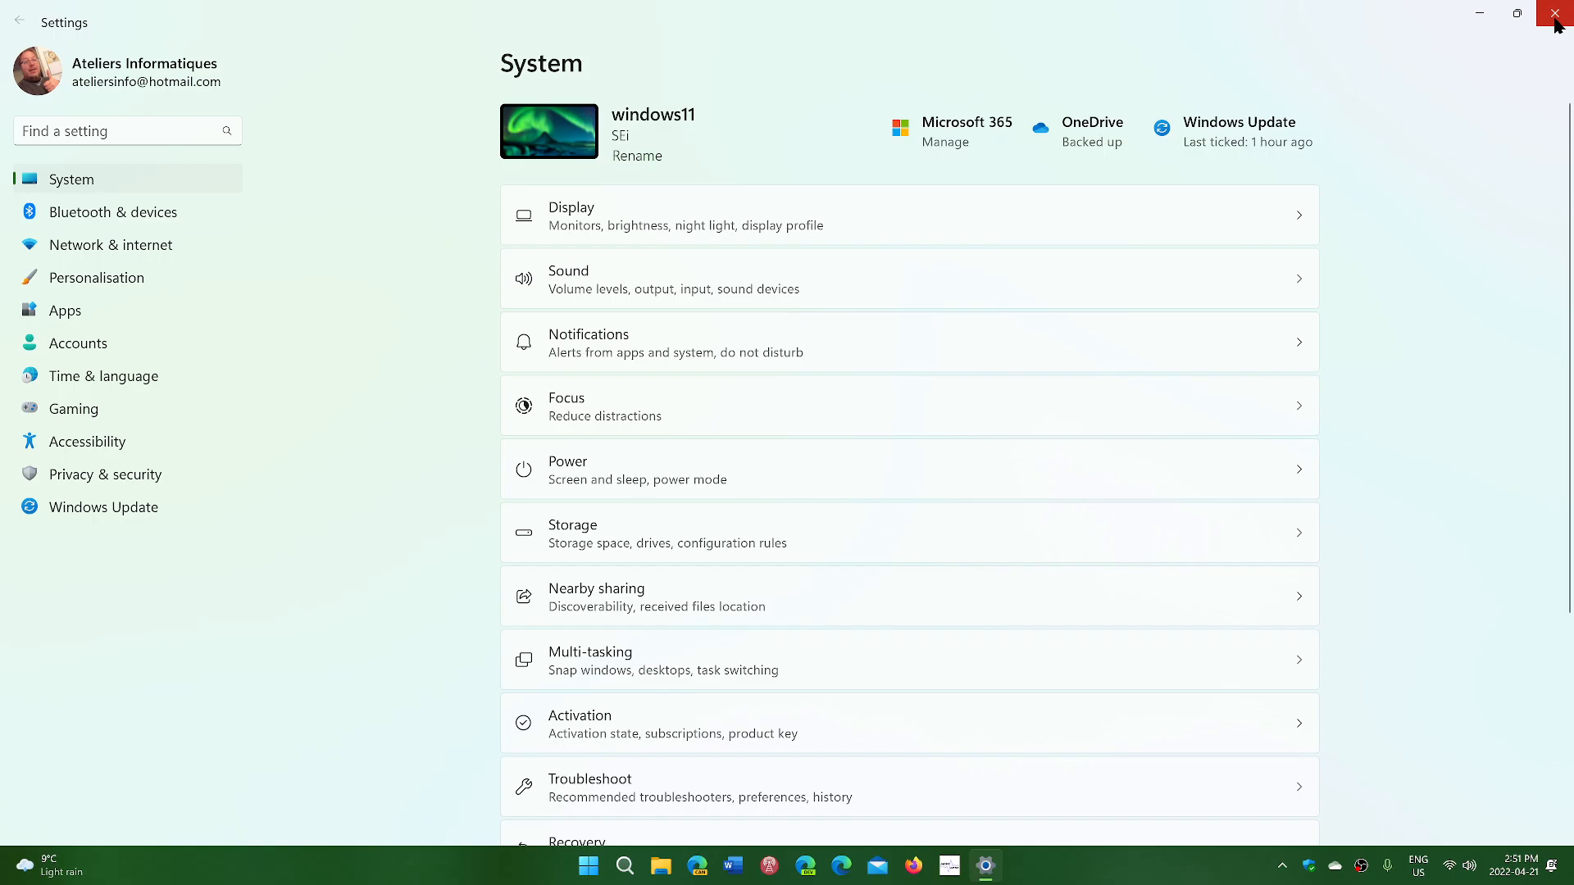
click(1554, 14)
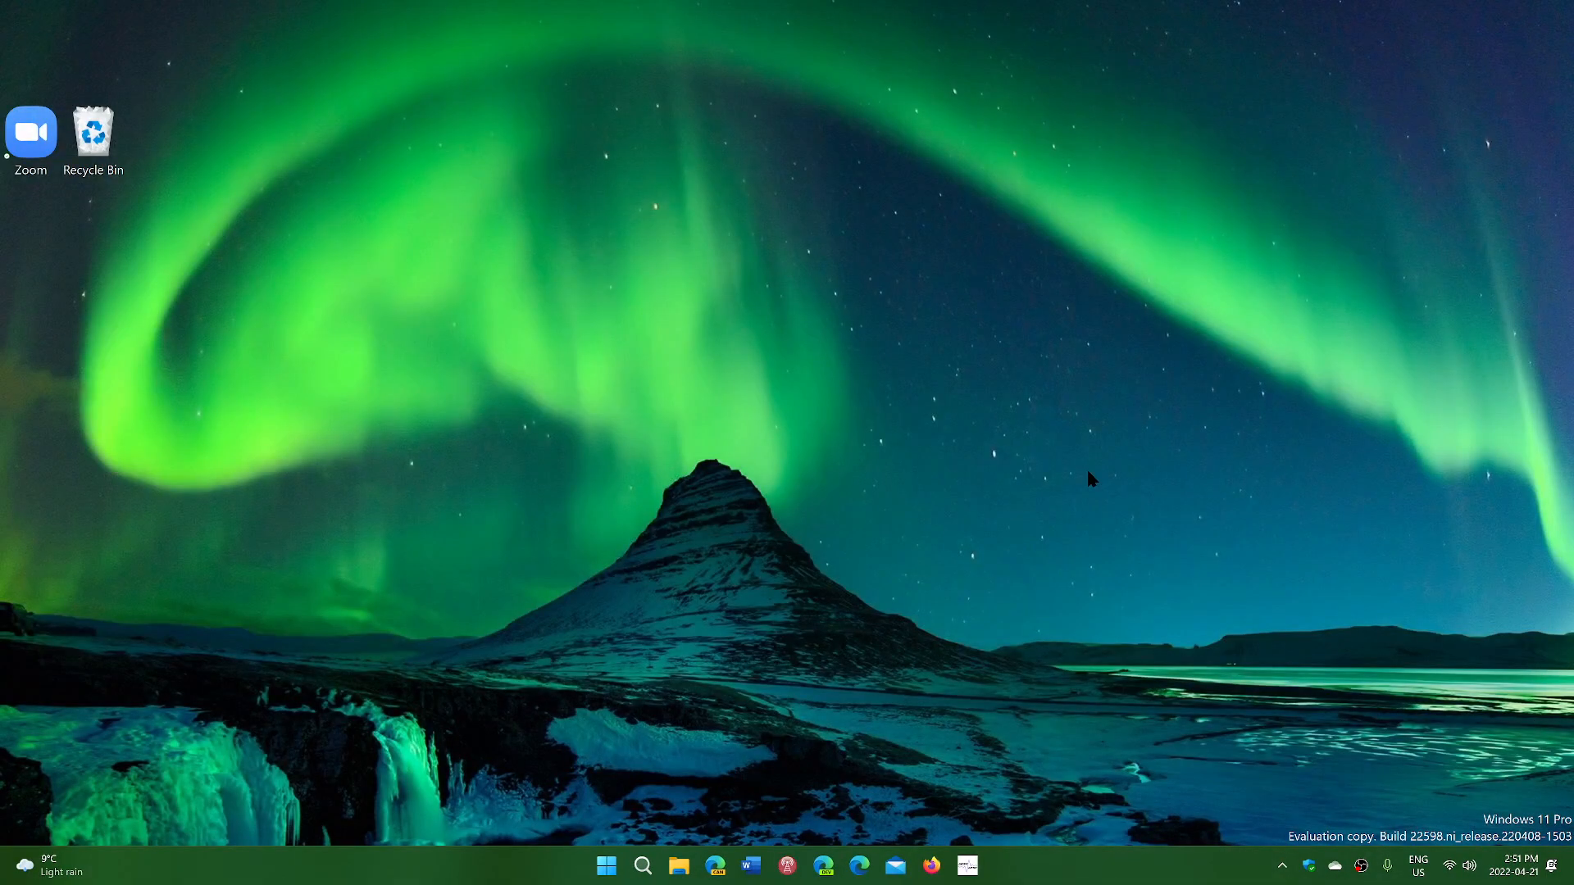
mouse_move(690, 620)
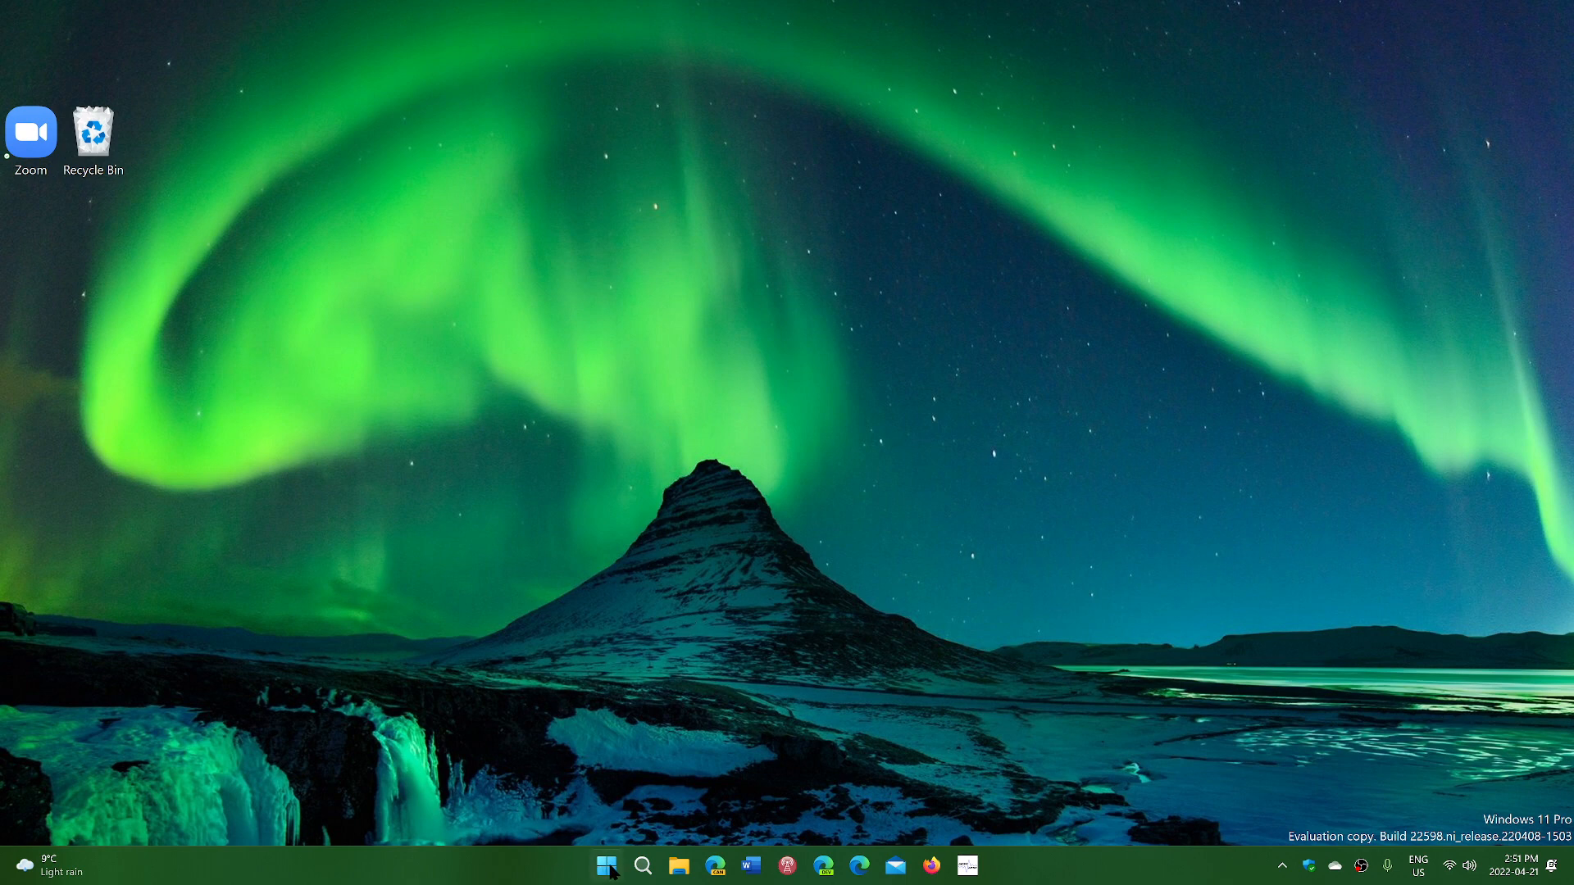
right_click(605, 866)
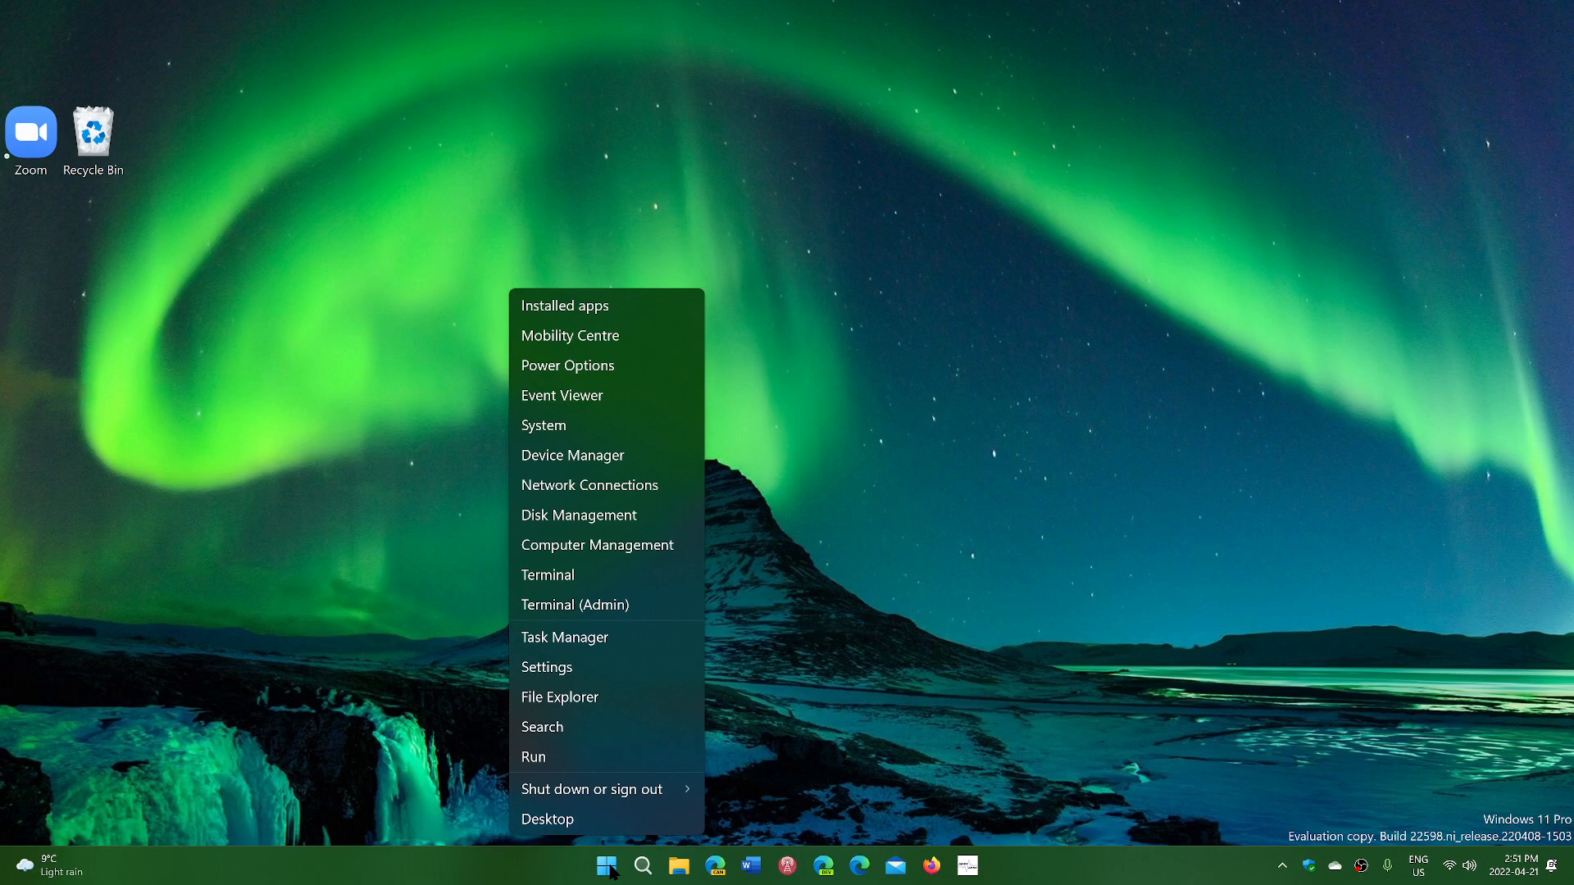
mouse_move(612, 307)
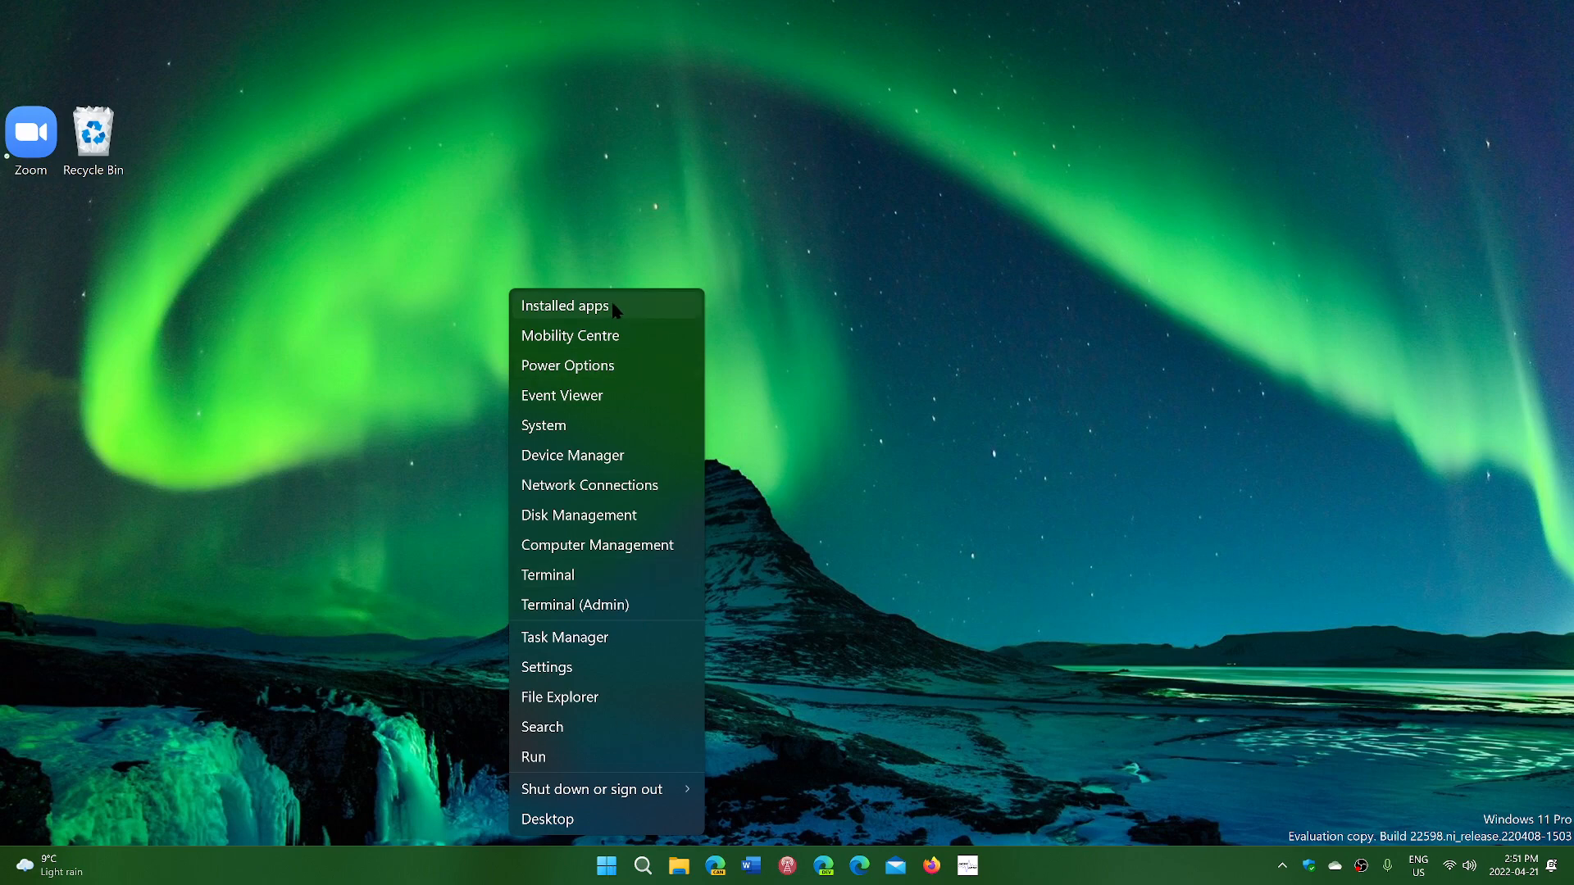
mouse_move(567, 366)
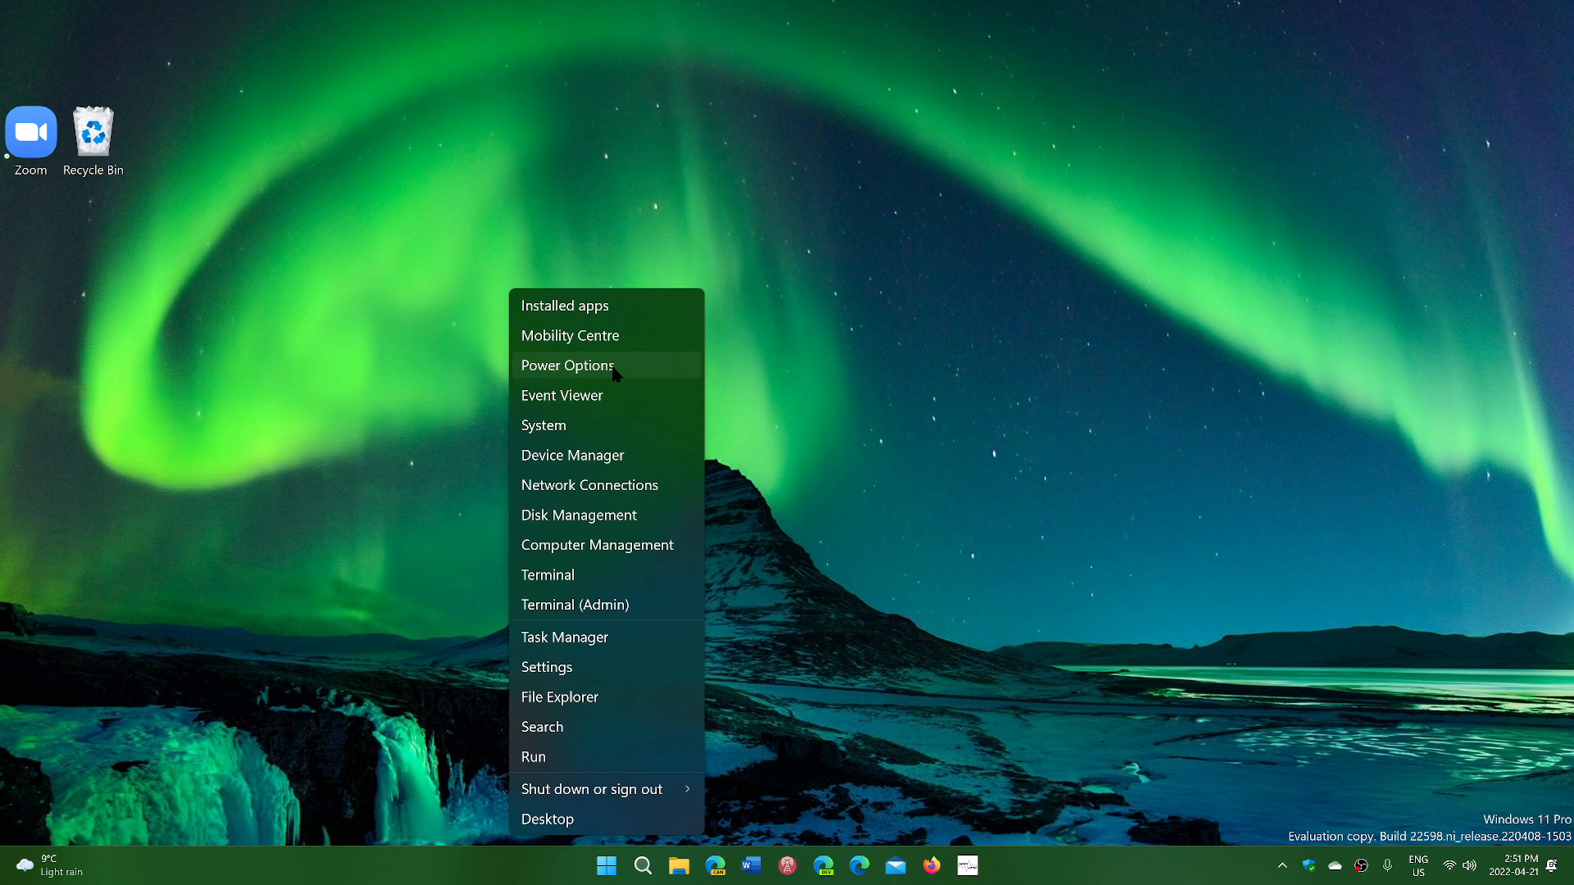
mouse_move(601, 395)
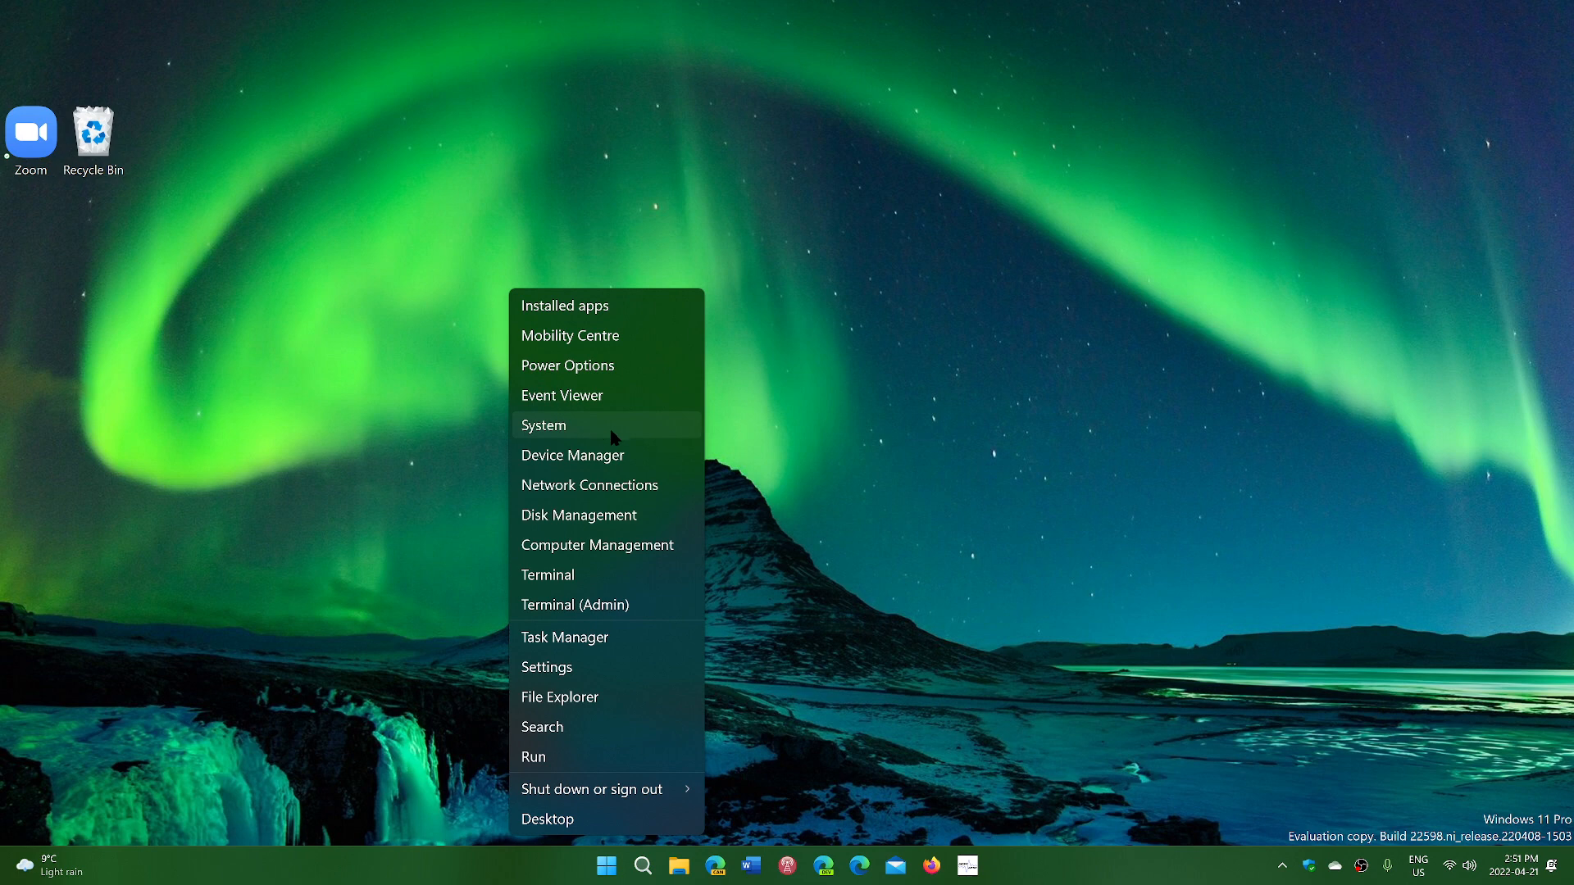
mouse_move(572, 454)
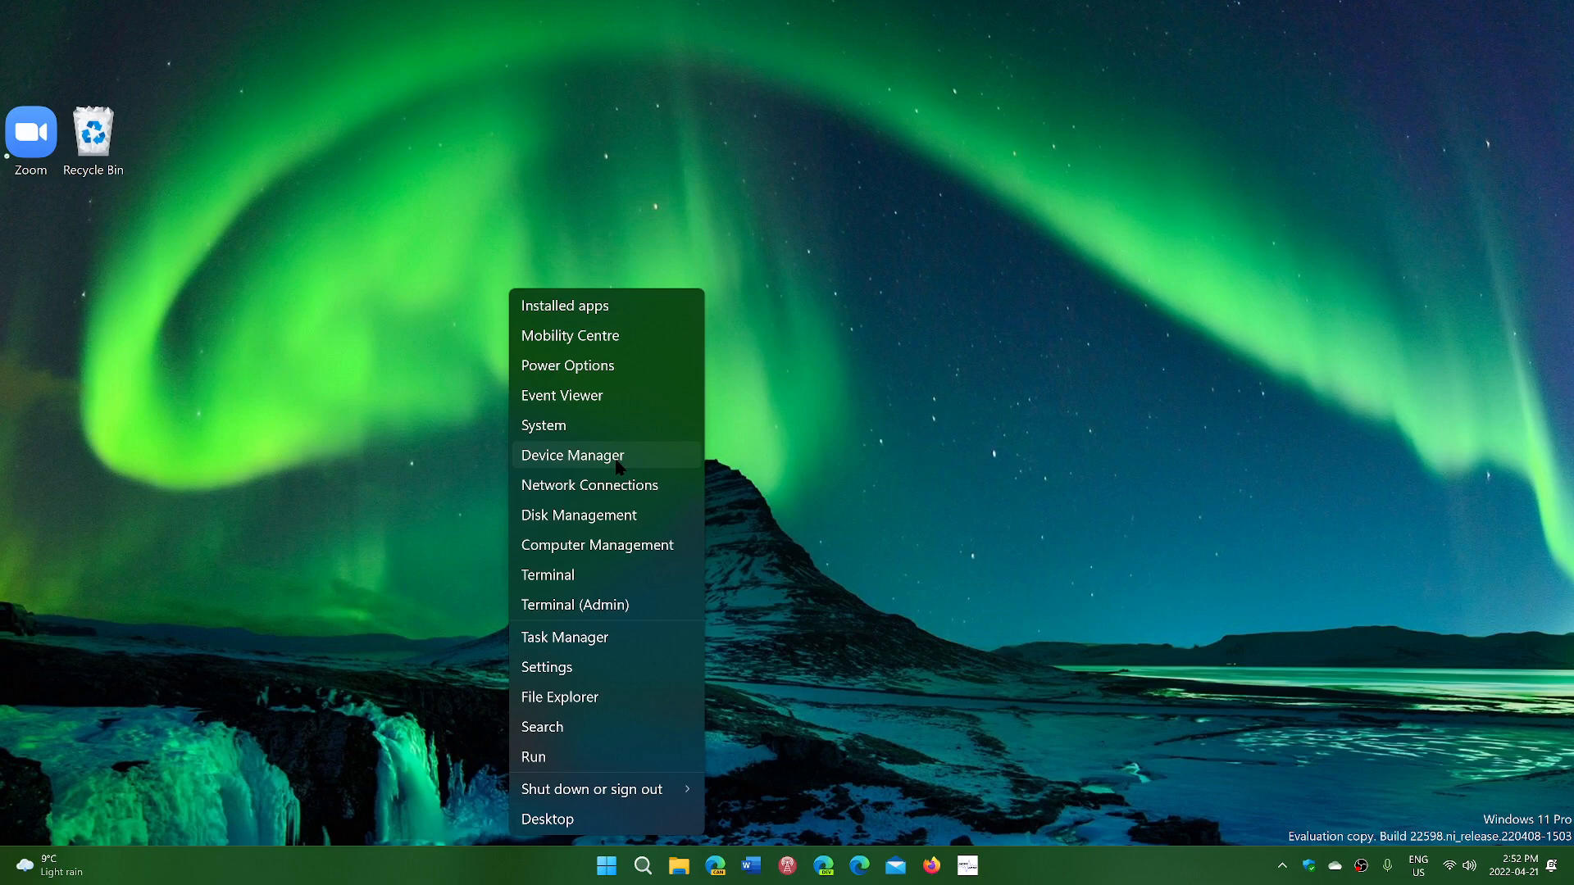
mouse_move(635, 485)
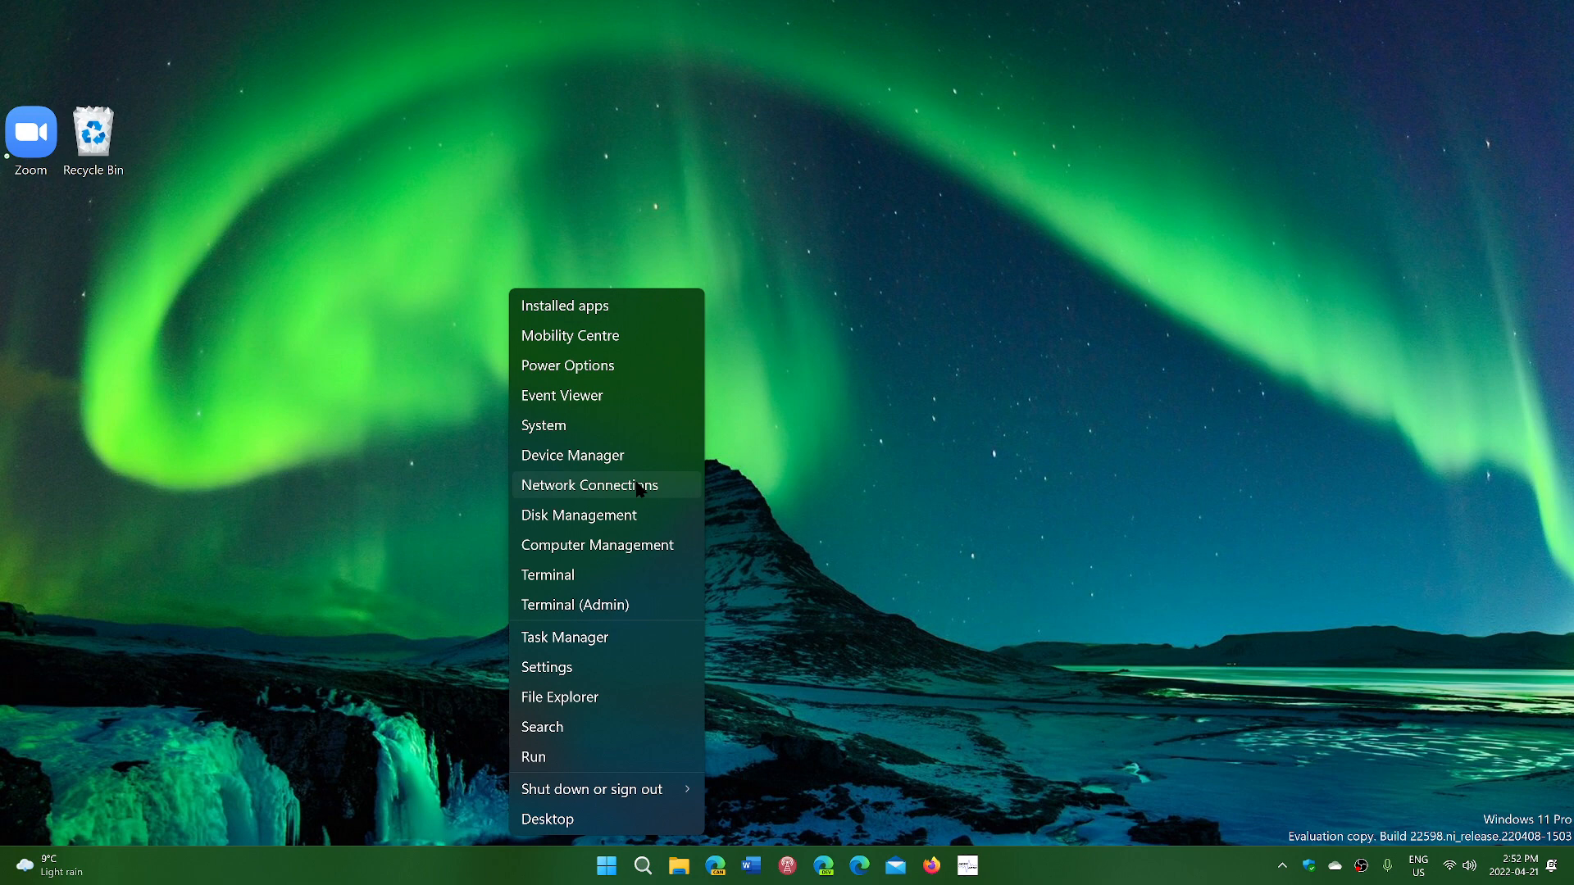
mouse_move(638, 490)
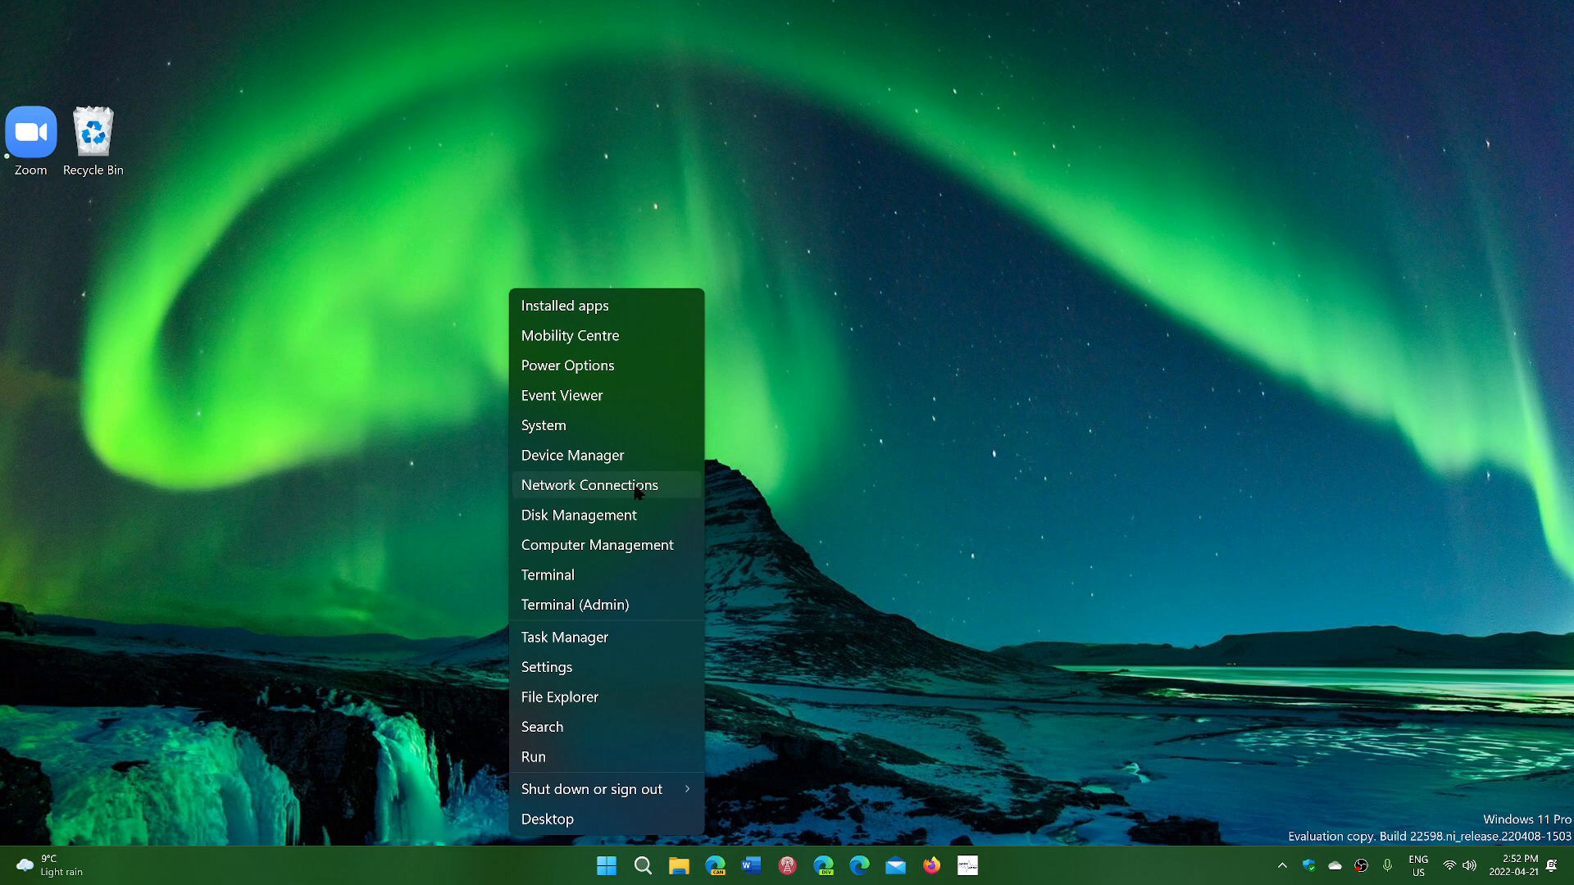
mouse_move(578, 515)
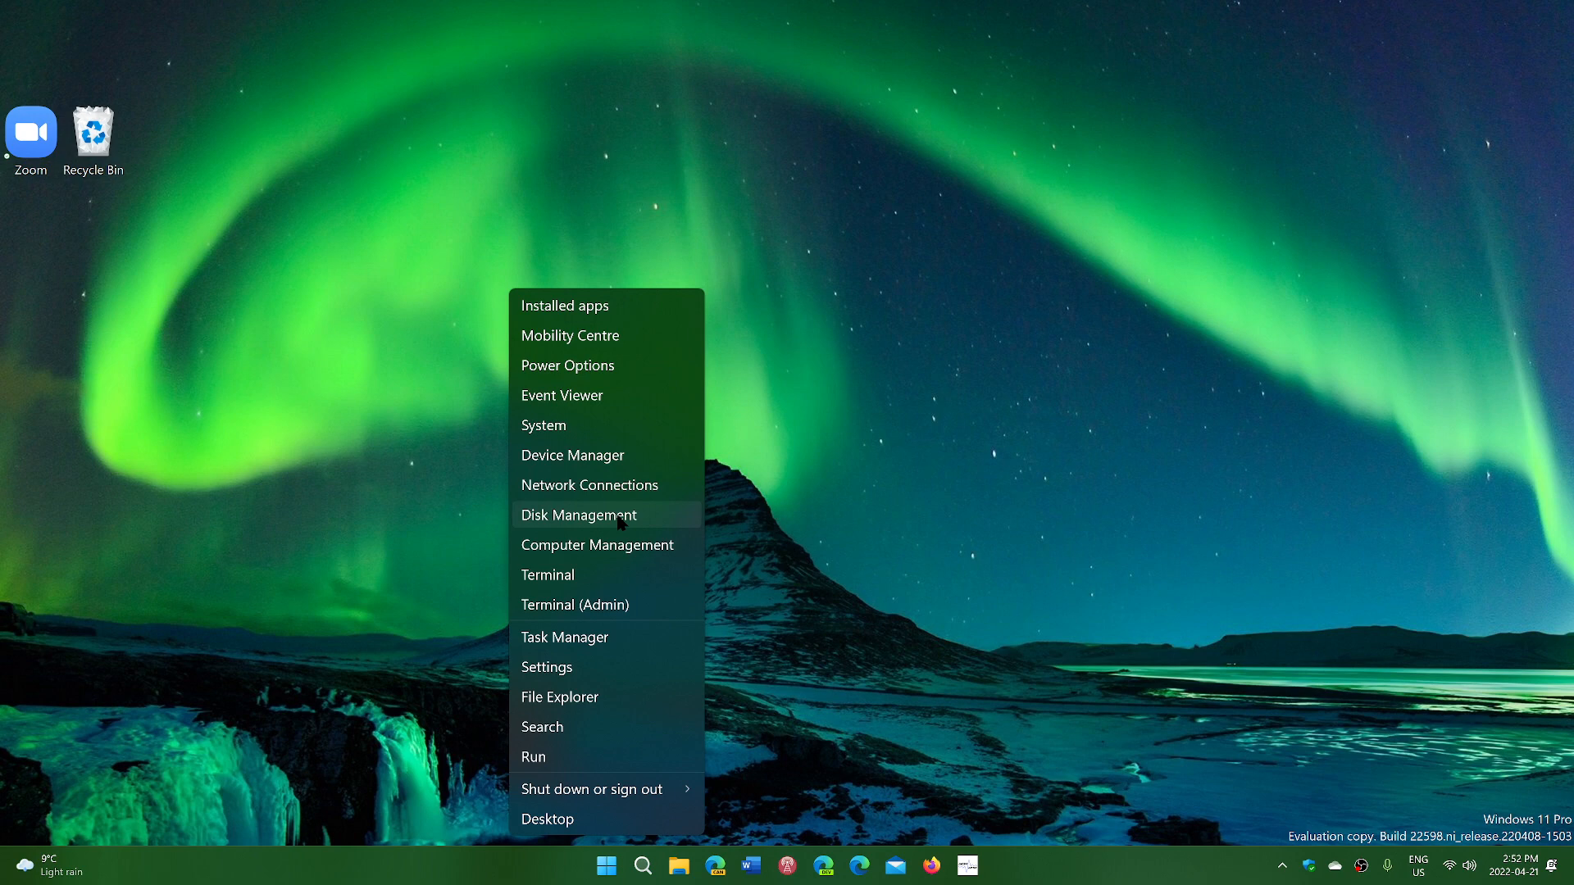
mouse_move(596, 544)
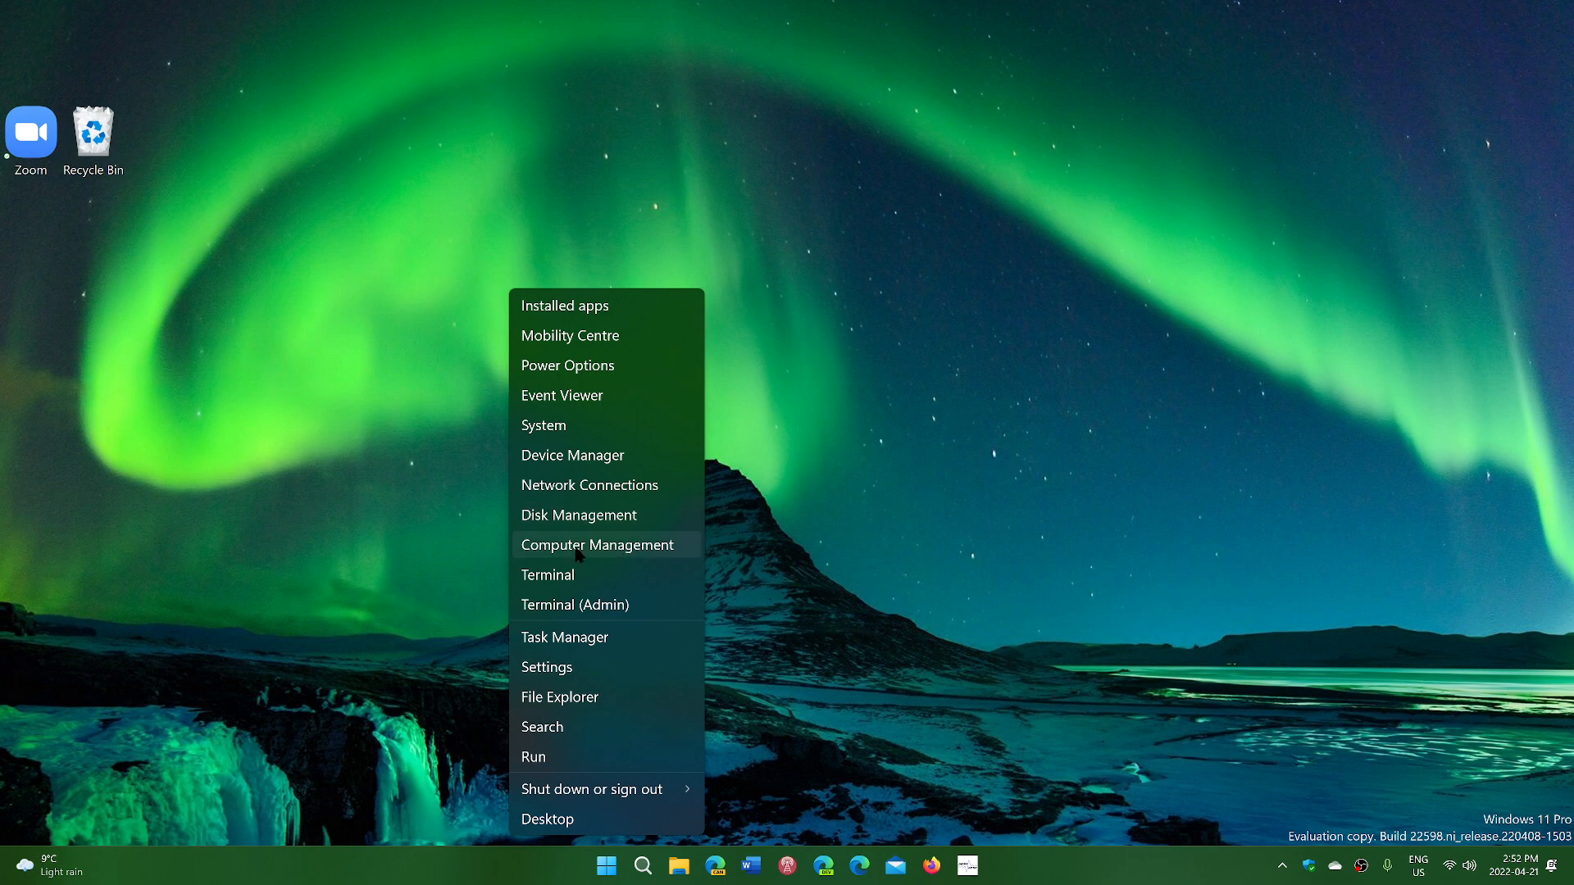
mouse_move(642, 556)
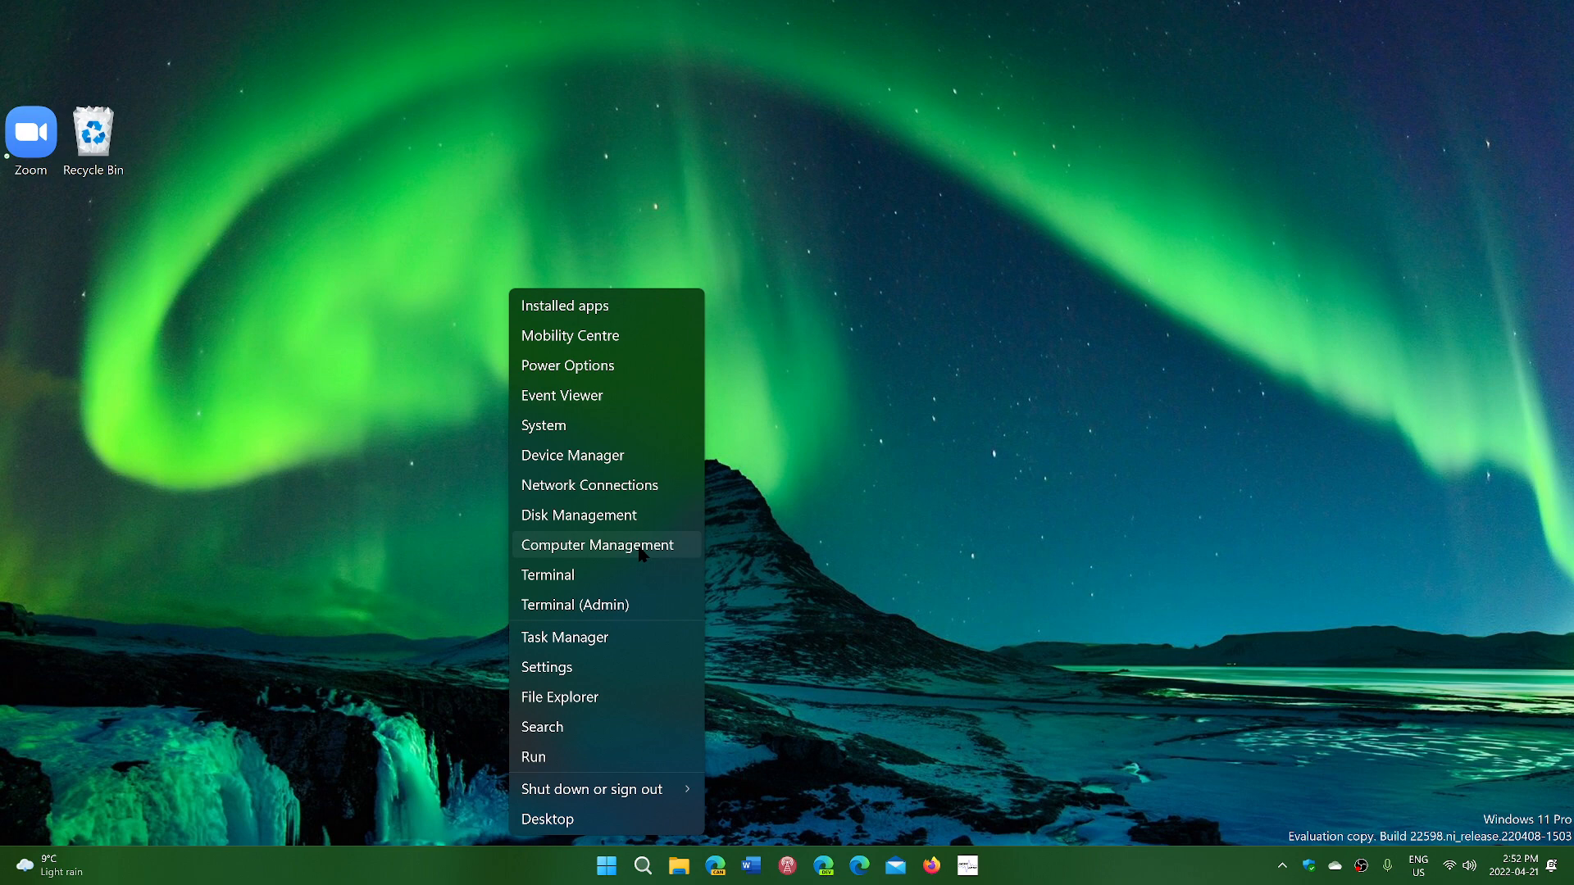
mouse_move(575, 574)
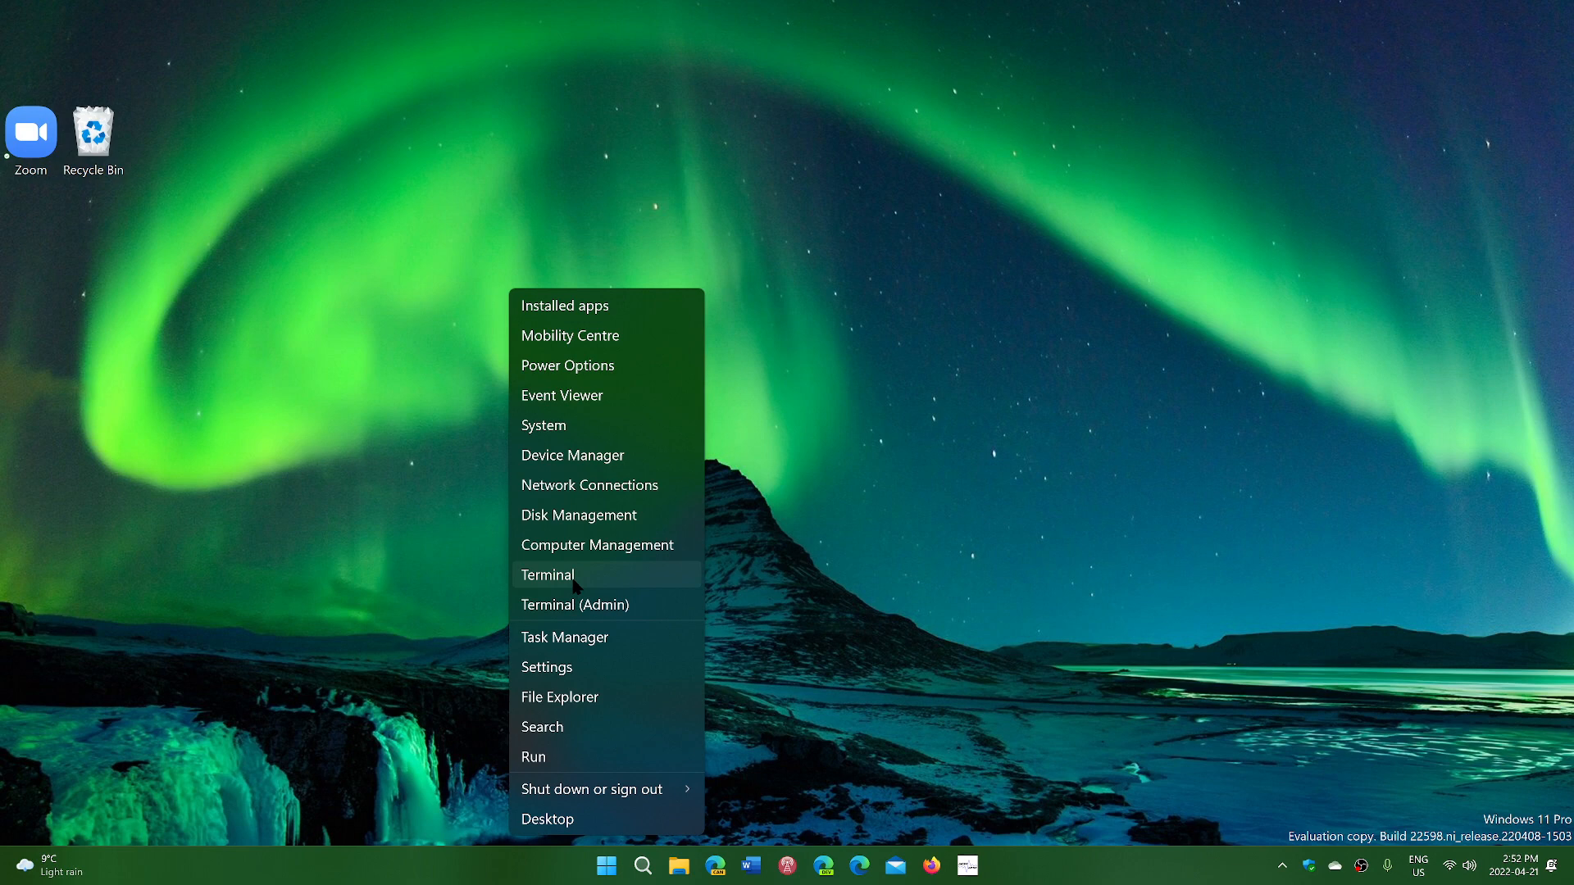
mouse_move(600, 625)
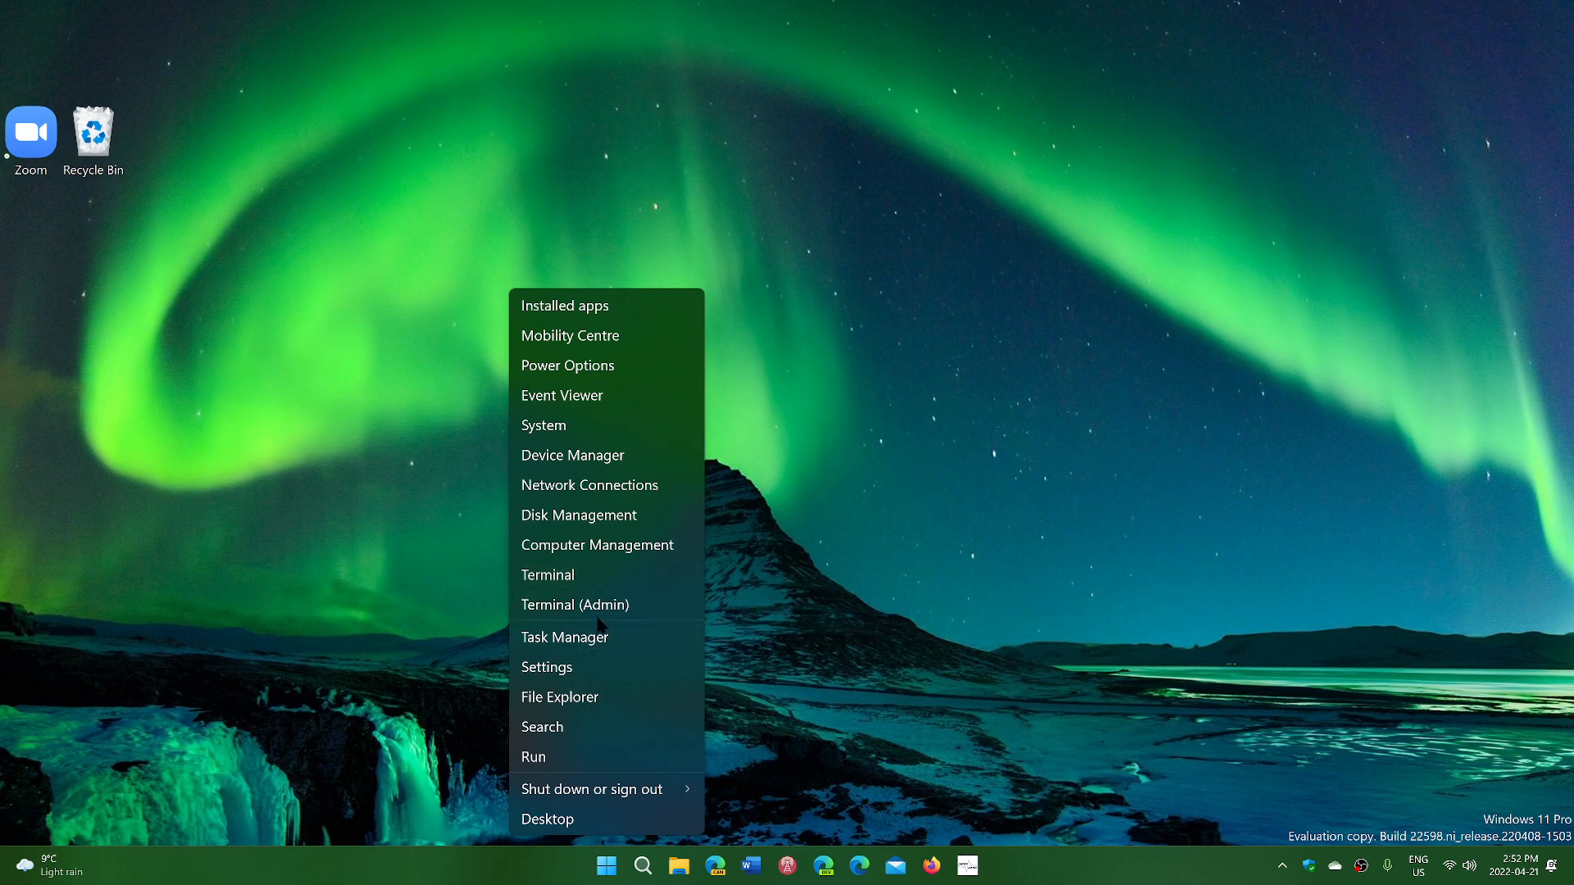
mouse_move(603, 605)
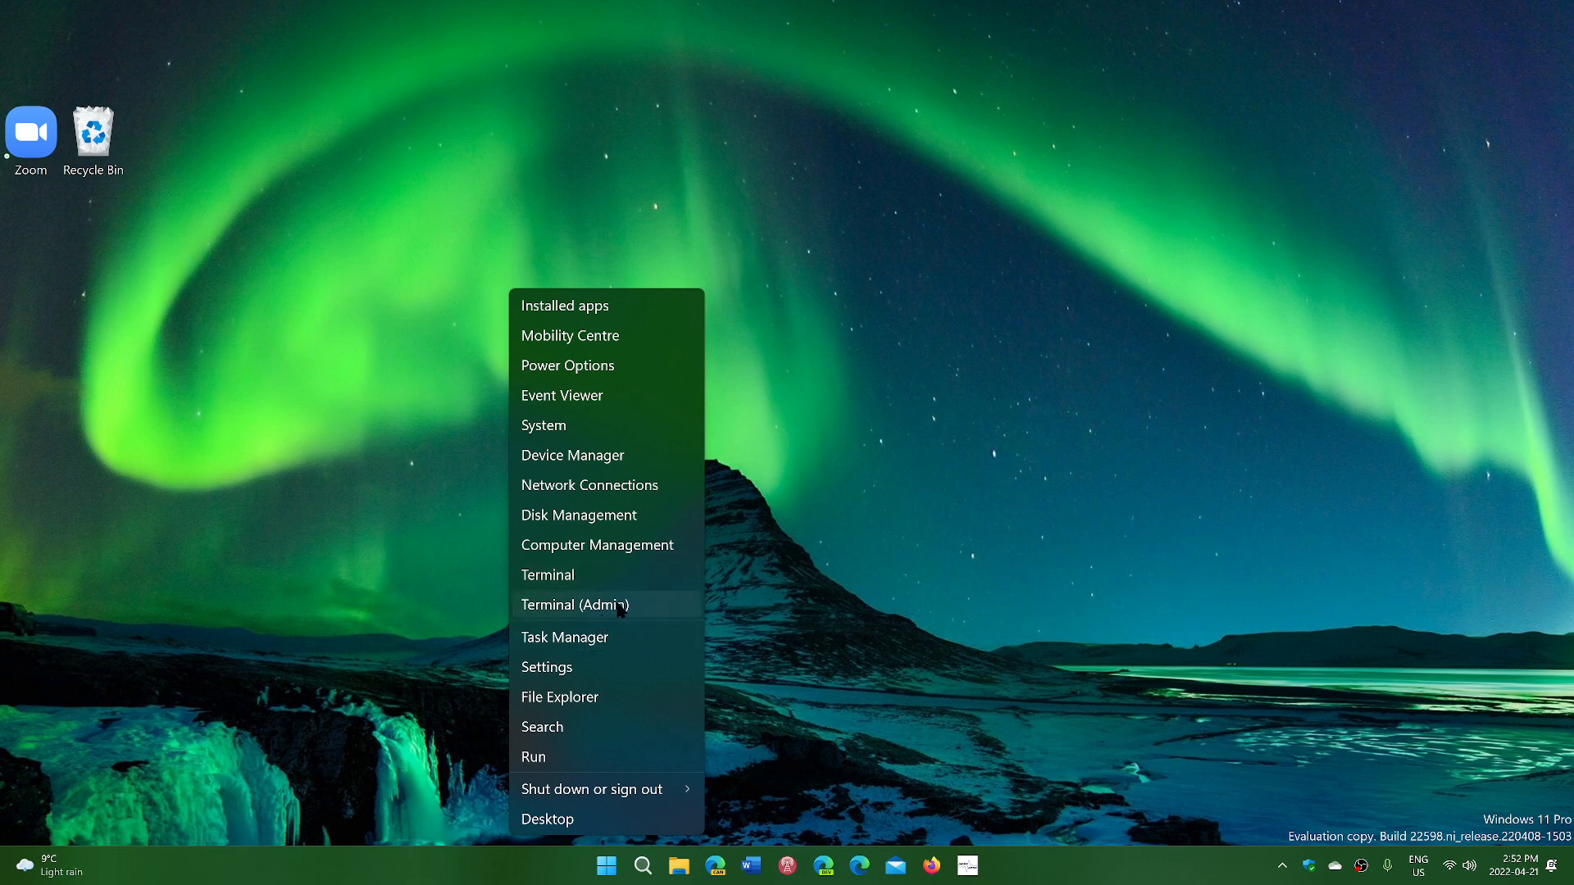
mouse_move(550, 643)
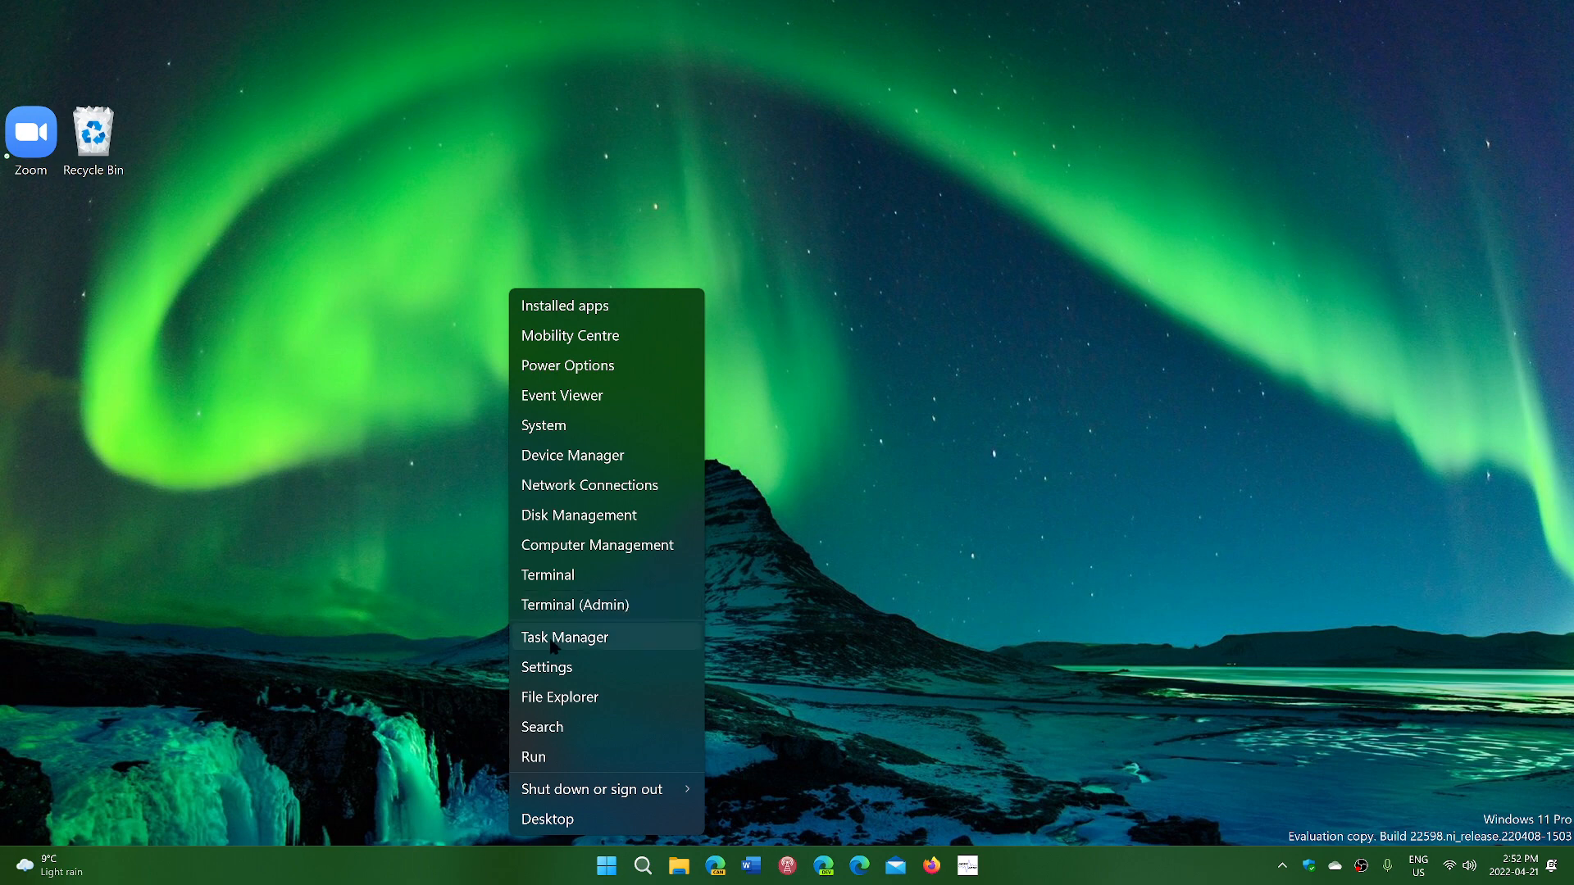
mouse_move(633, 638)
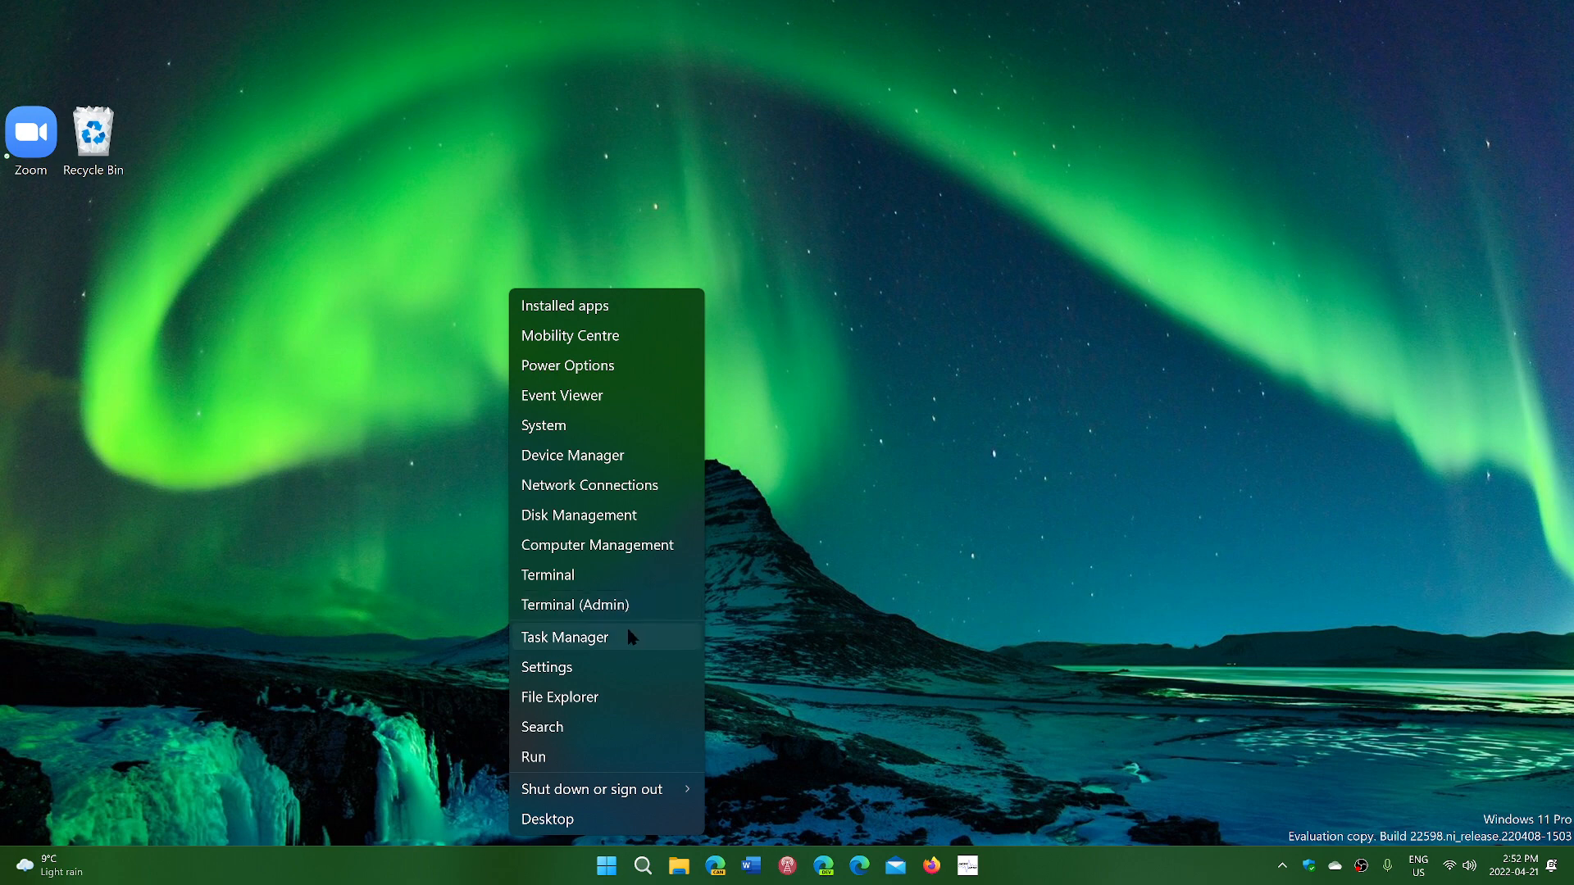
mouse_move(582, 667)
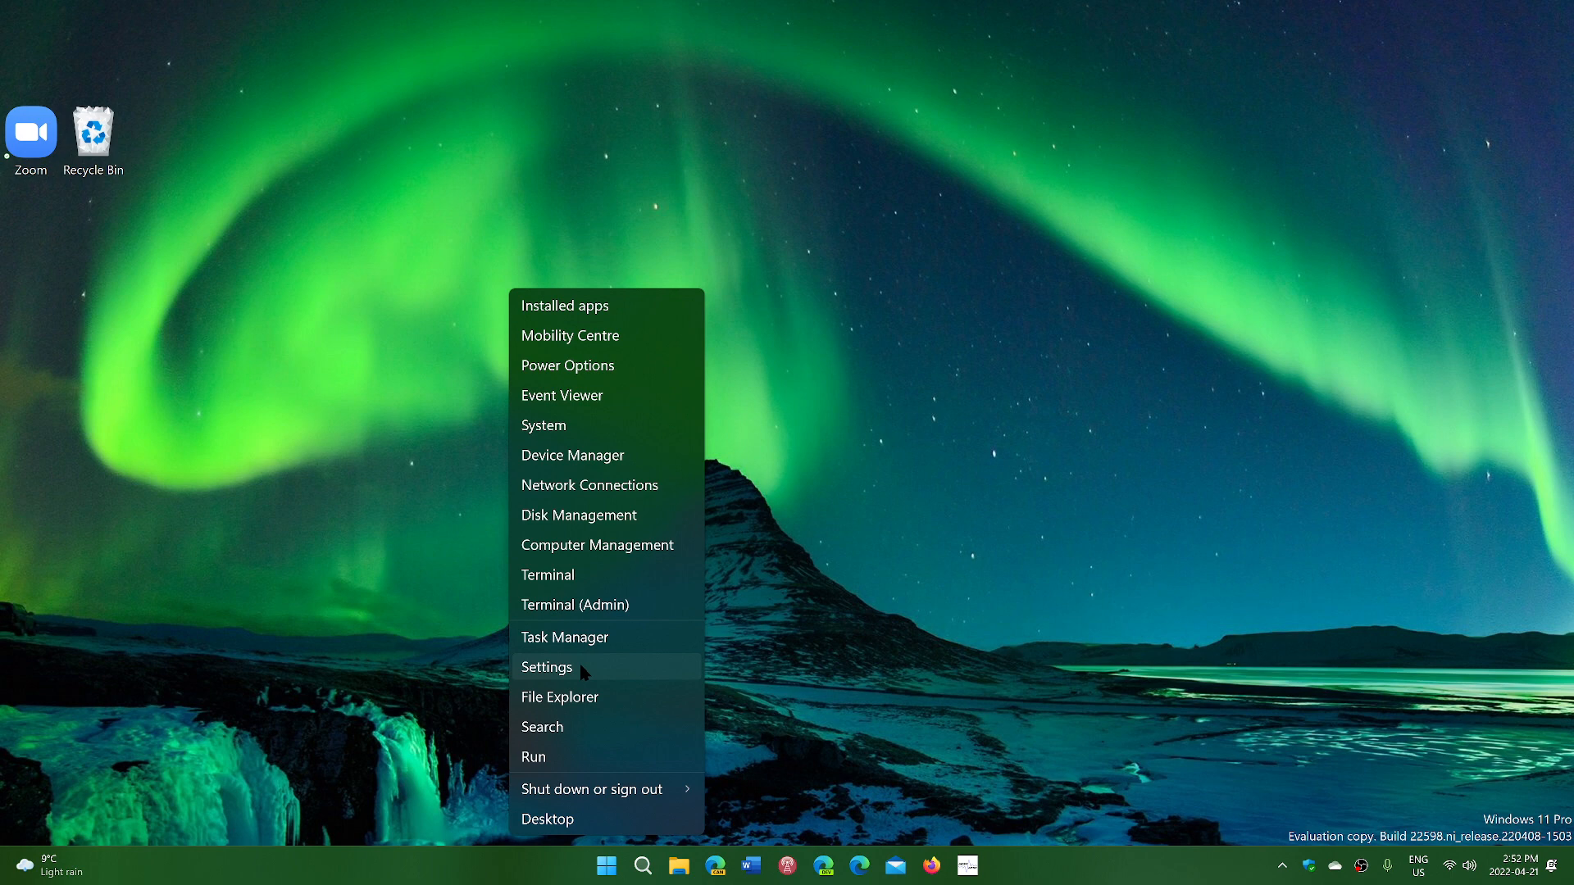
mouse_move(605, 697)
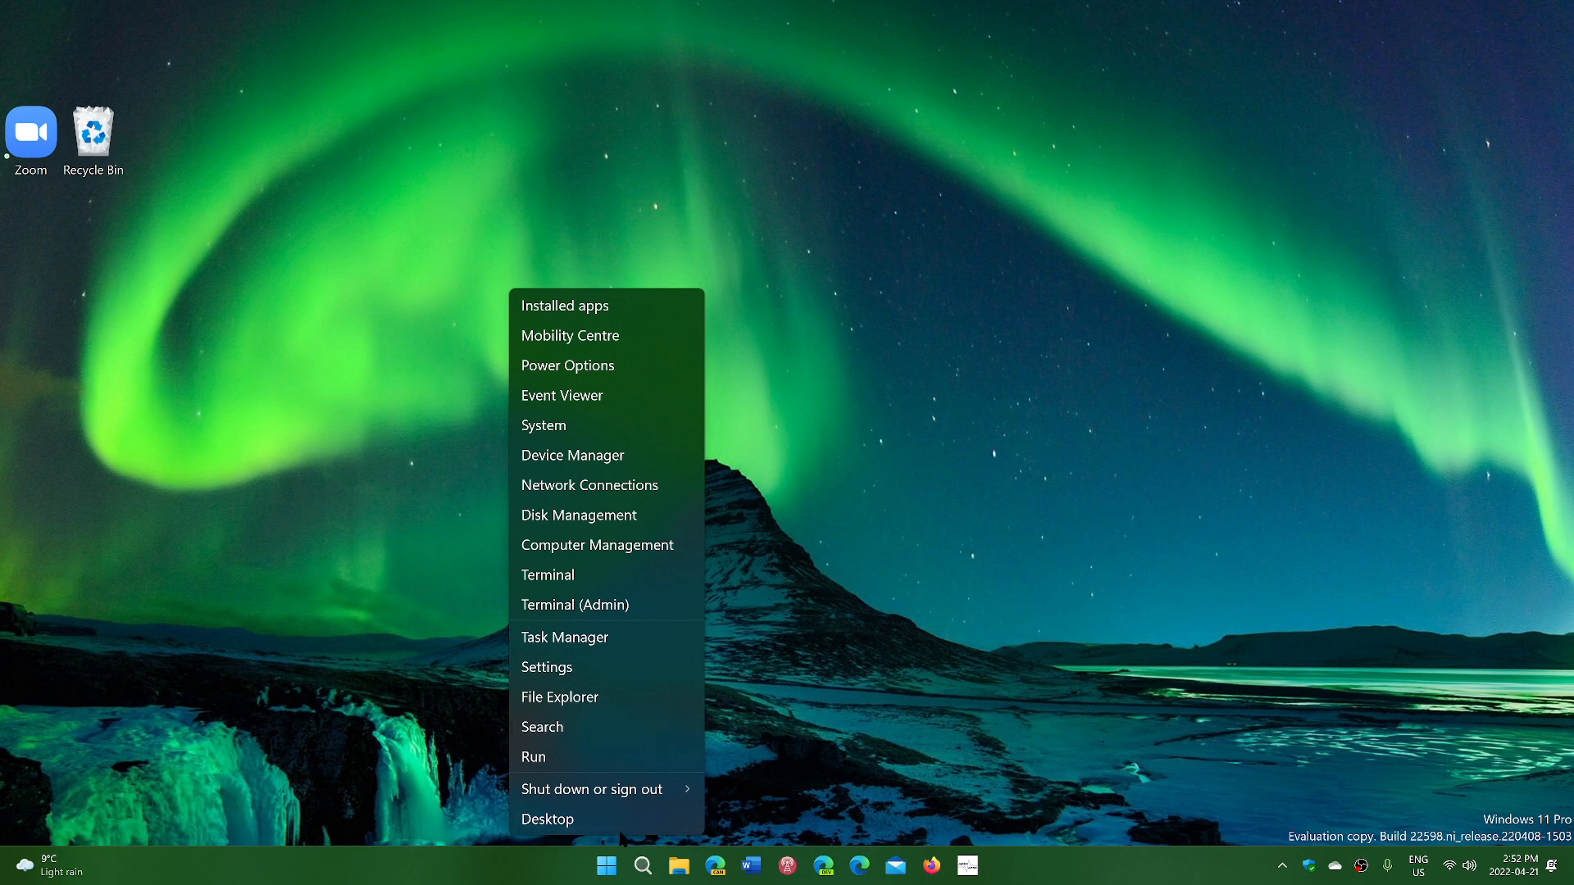
mouse_move(569, 732)
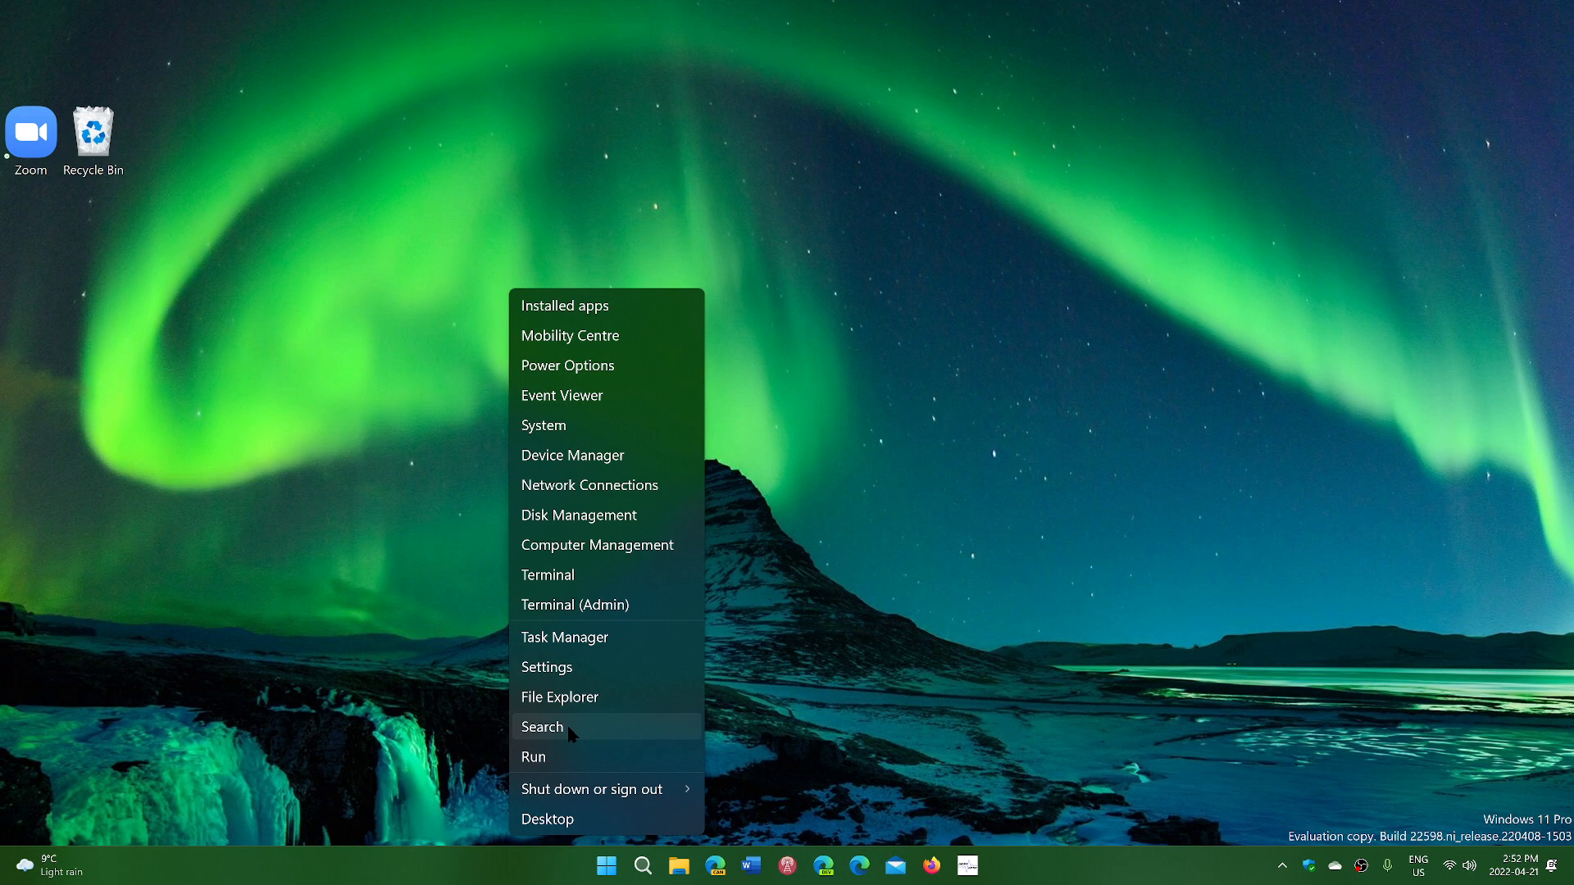
mouse_move(572, 757)
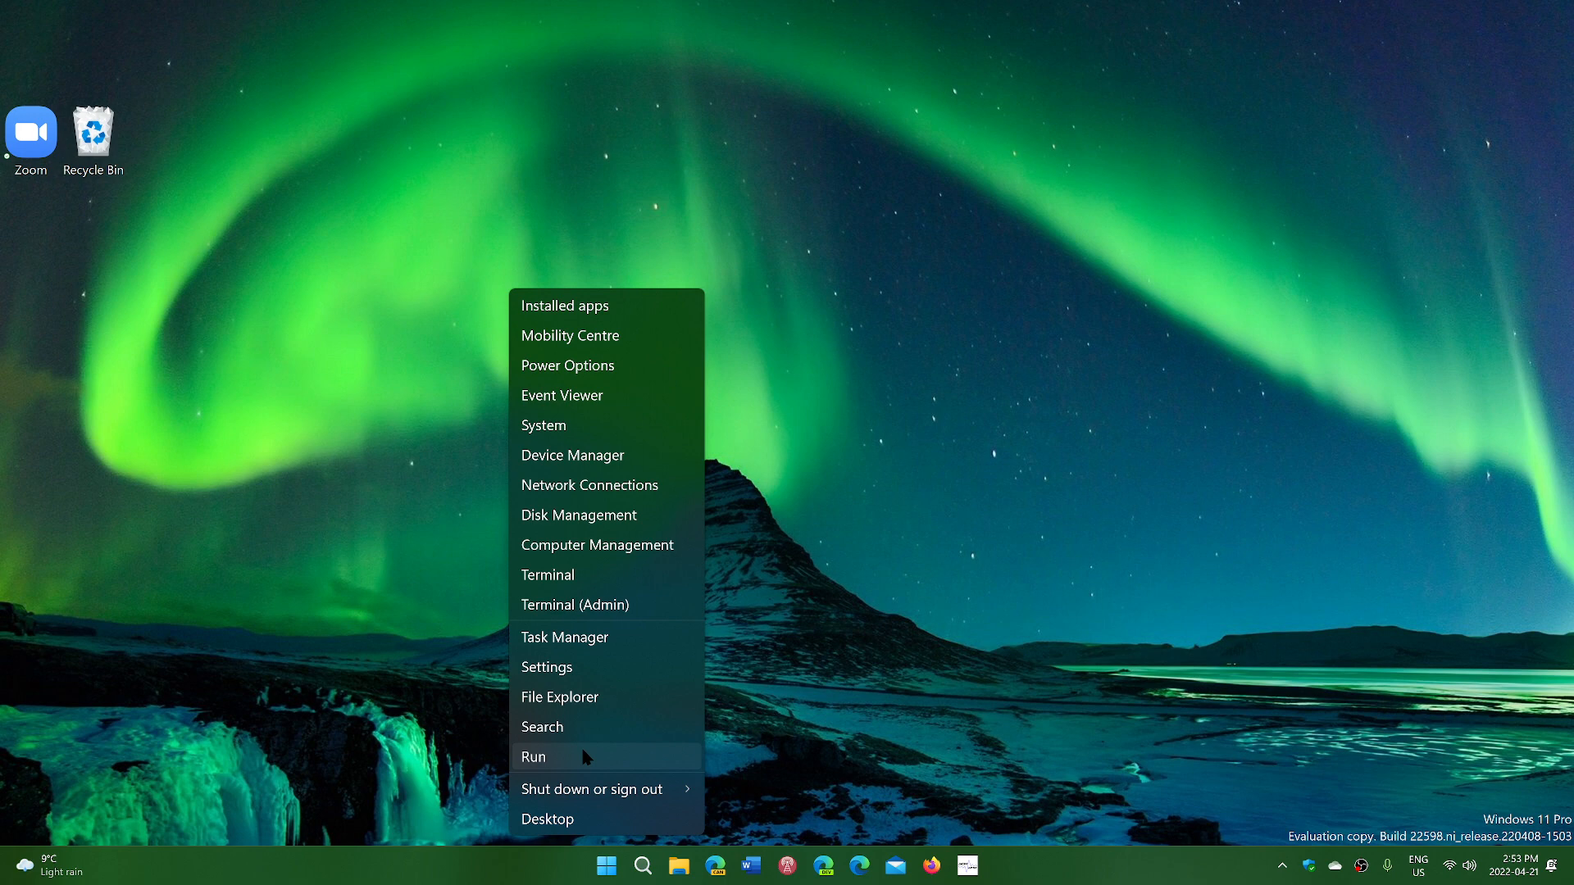
mouse_move(592, 788)
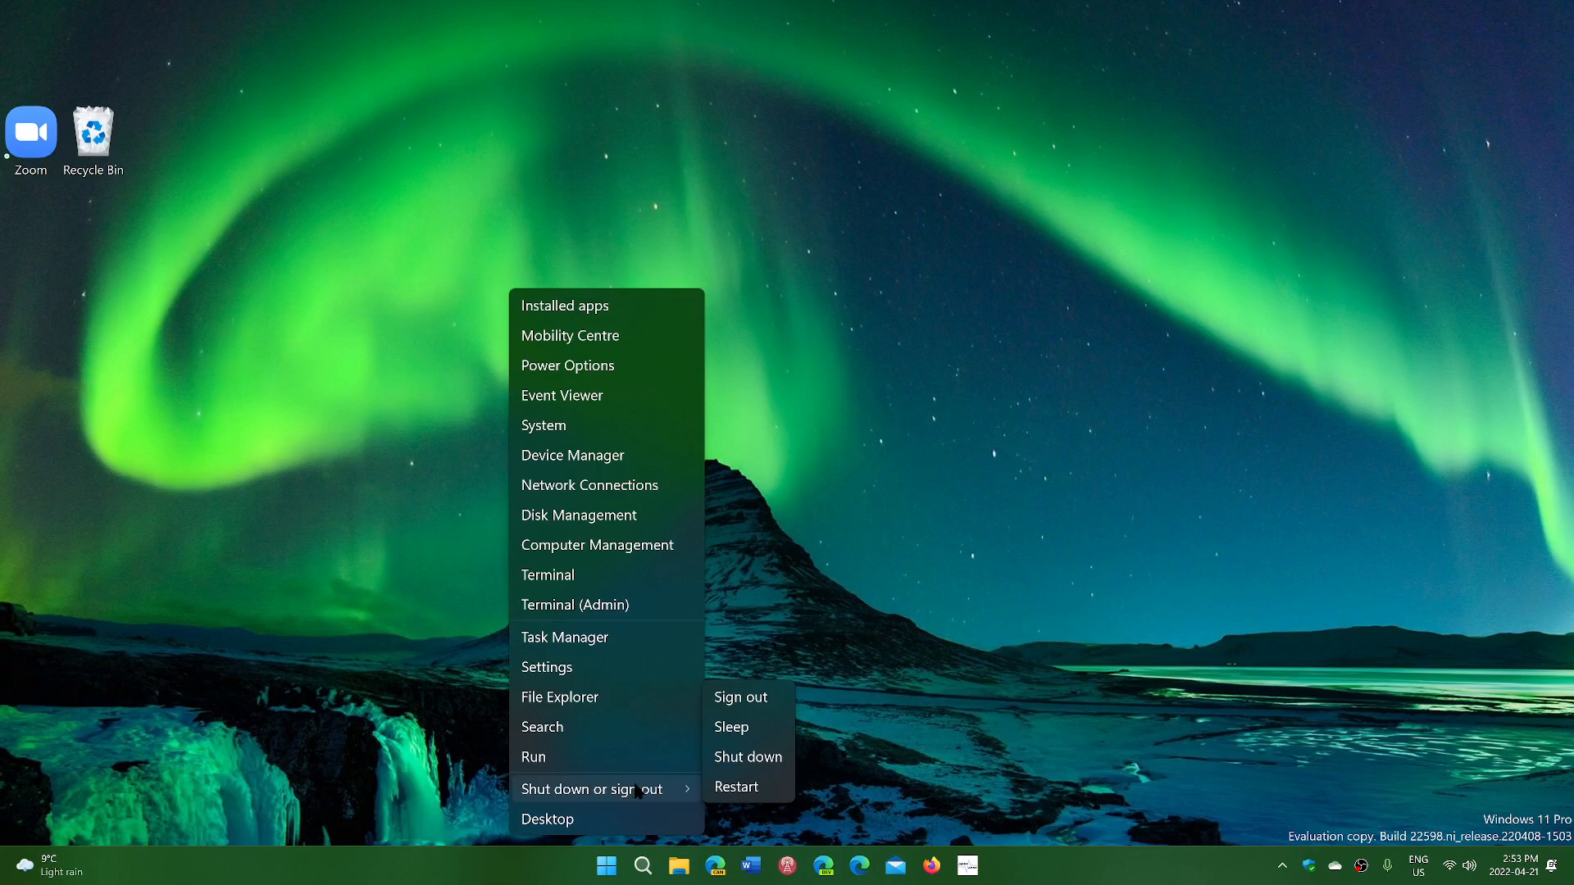
mouse_move(597, 820)
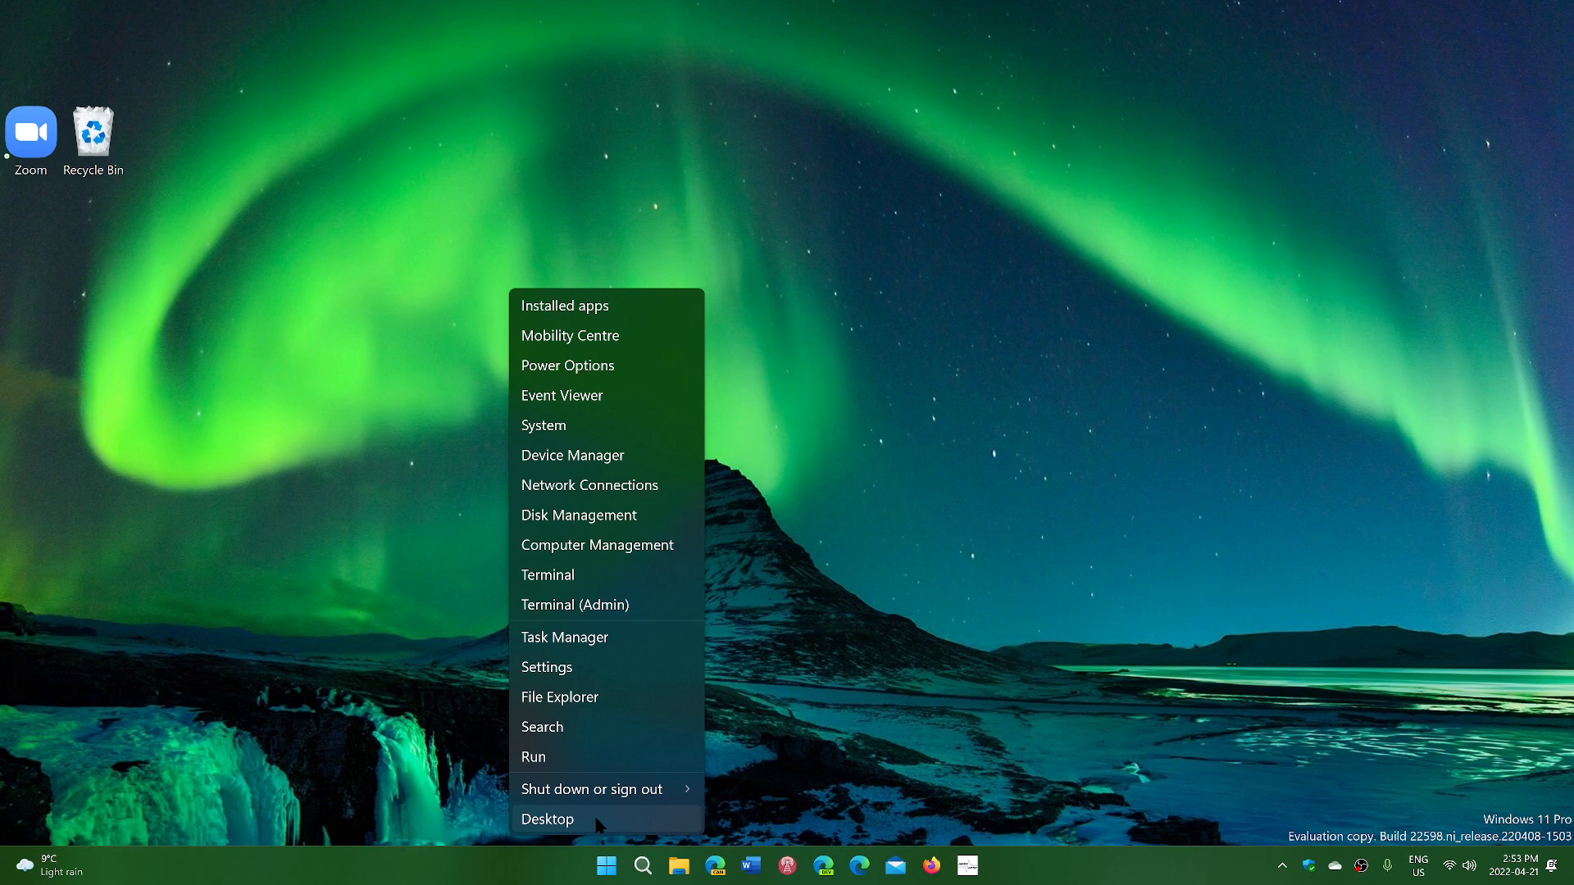
mouse_move(642, 411)
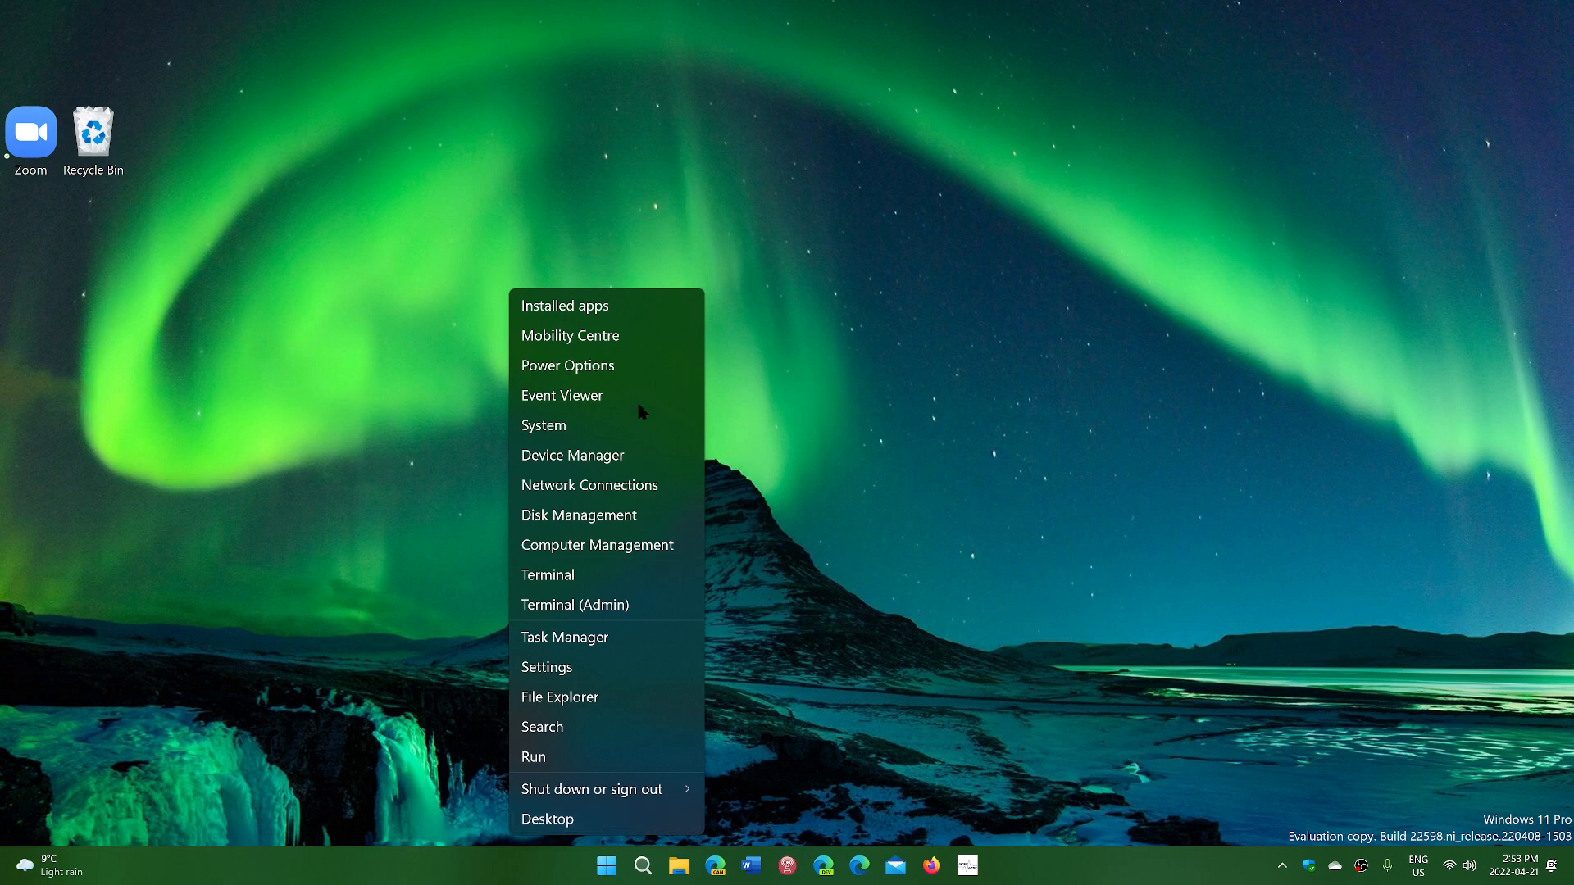
mouse_move(562, 395)
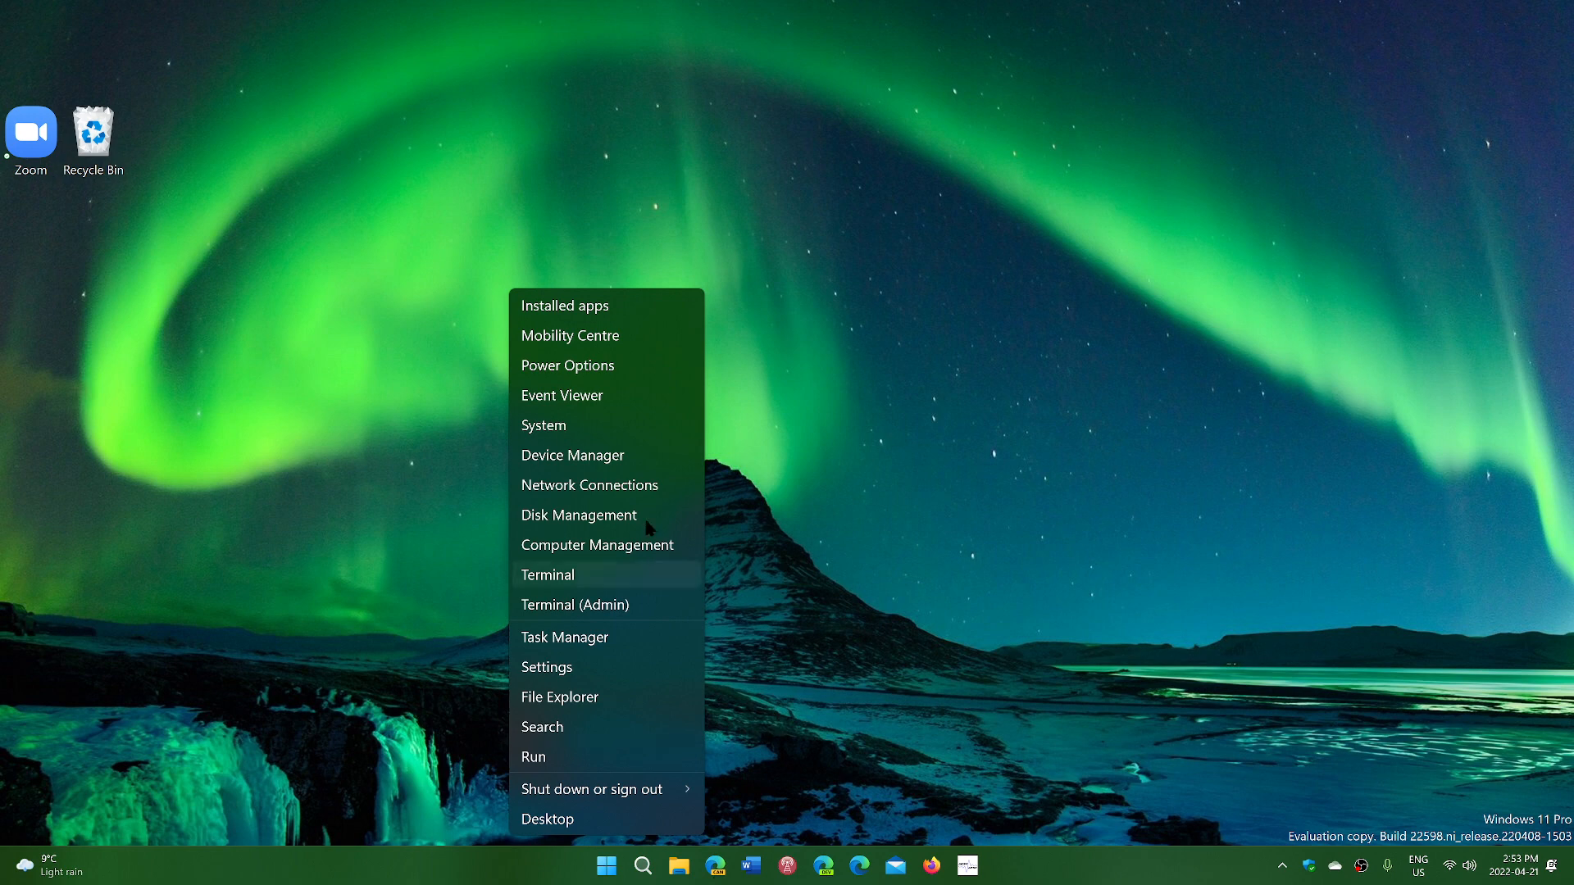
mouse_move(1076, 595)
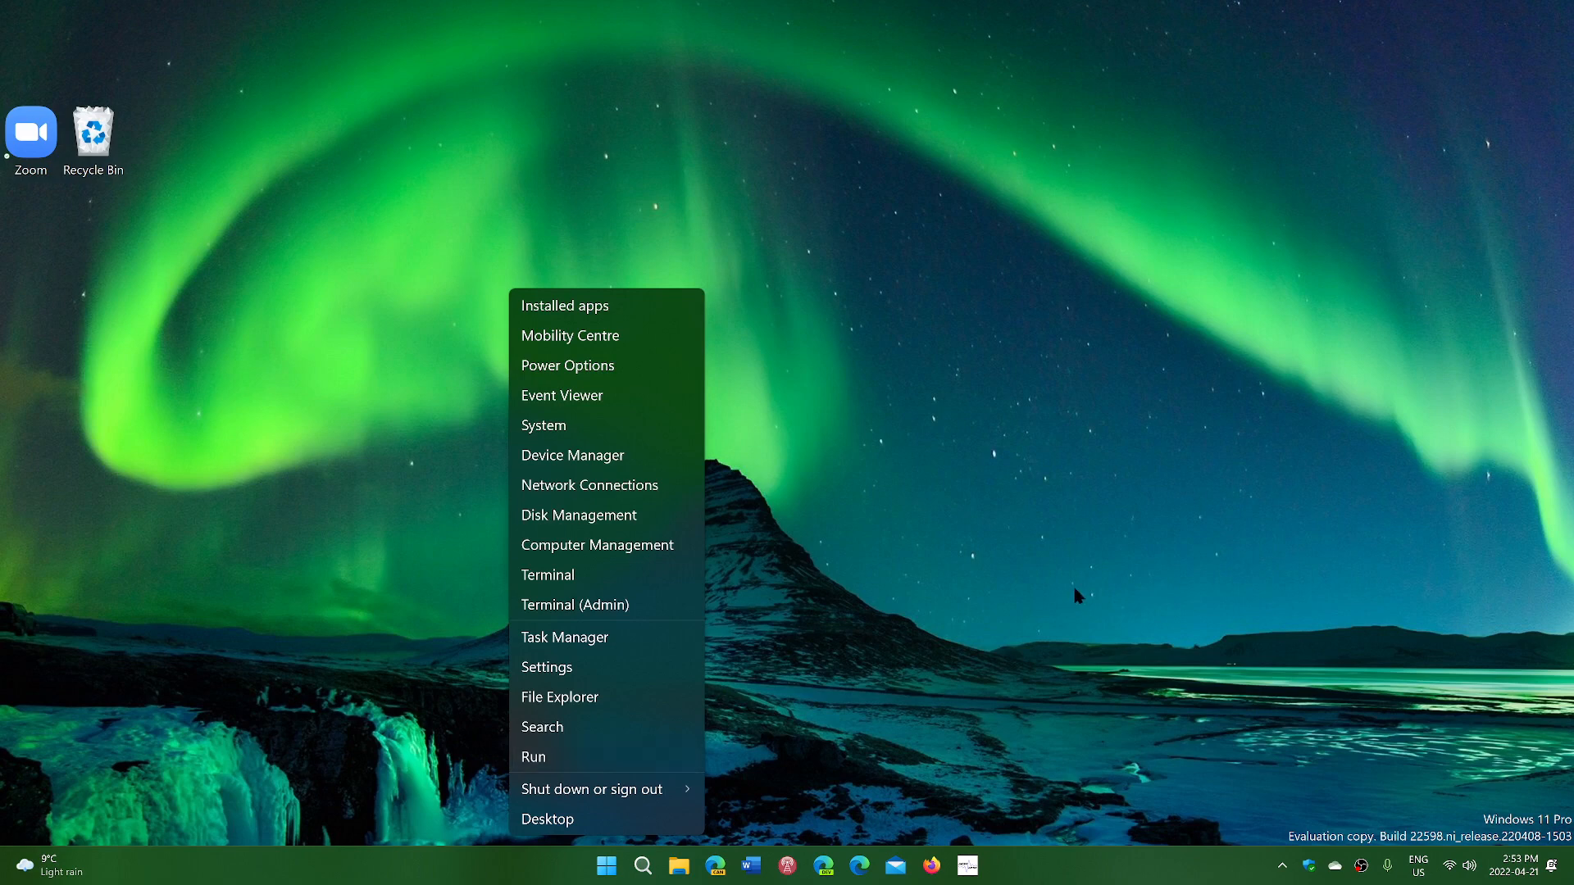
mouse_move(1208, 668)
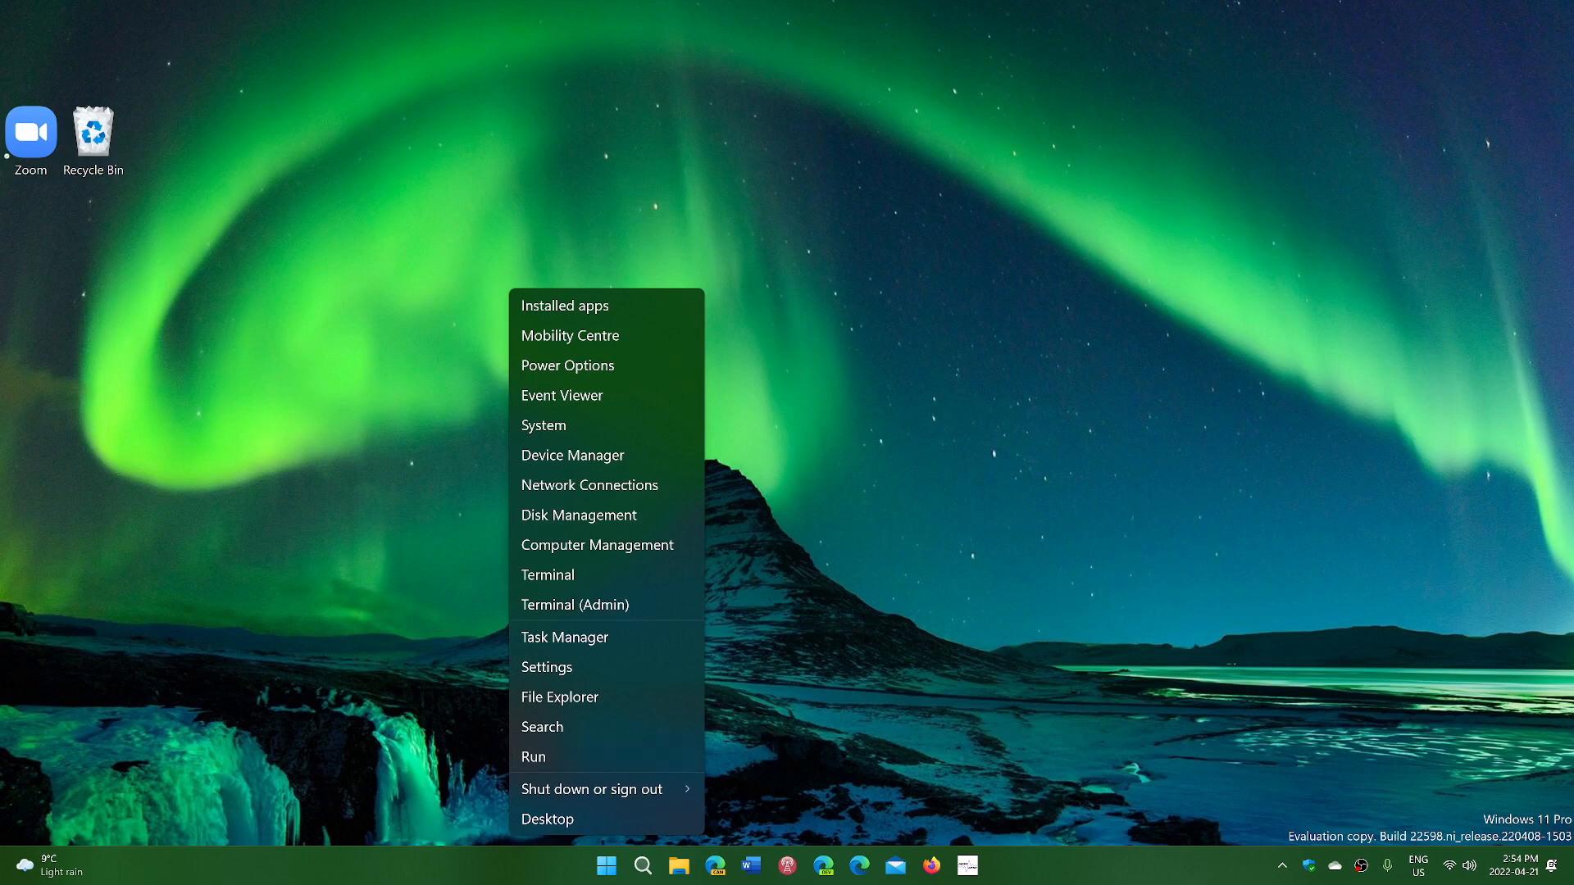
mouse_move(1116, 584)
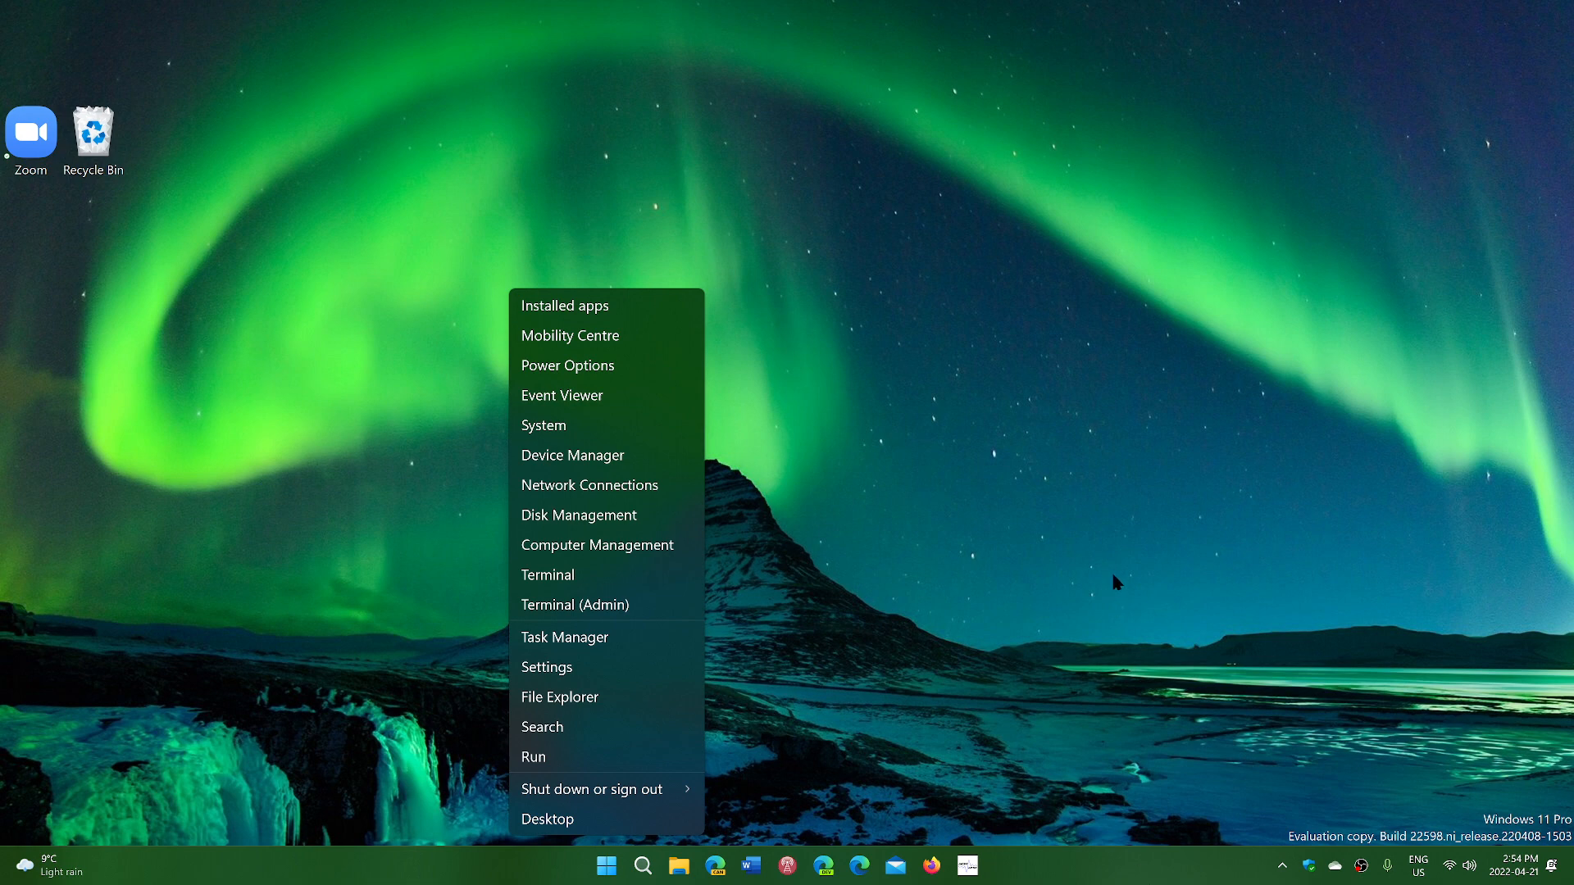